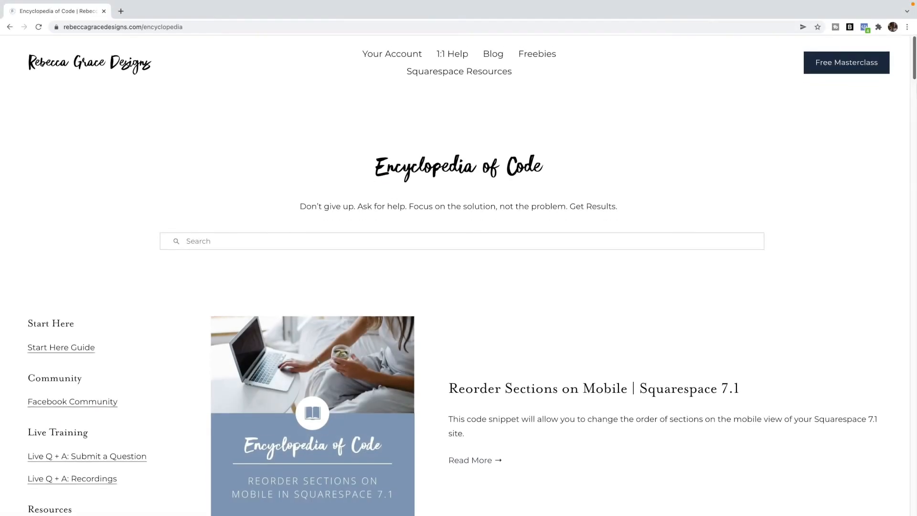
Write a placeholder rule 'selector { property: value; }' in the empty CodePen stylesheet.
{"action": "scroll", "scroll_direction": "down", "scroll_amount": 3}
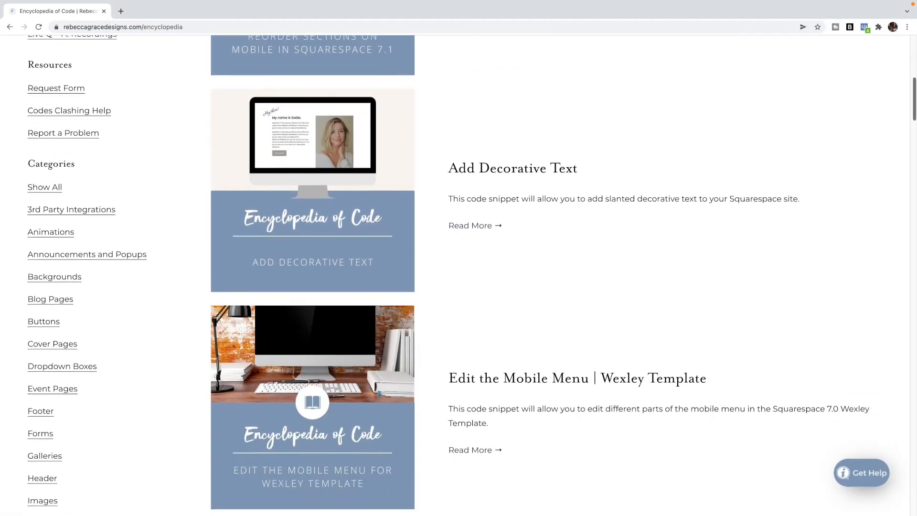
{"action": "scroll", "scroll_direction": "down", "scroll_amount": 3}
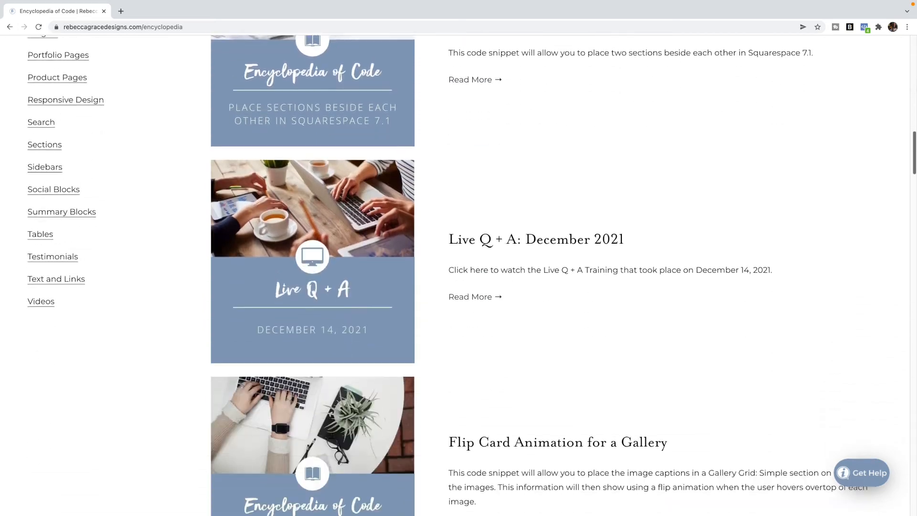
{"action": "scroll", "scroll_direction": "down", "scroll_amount": 3}
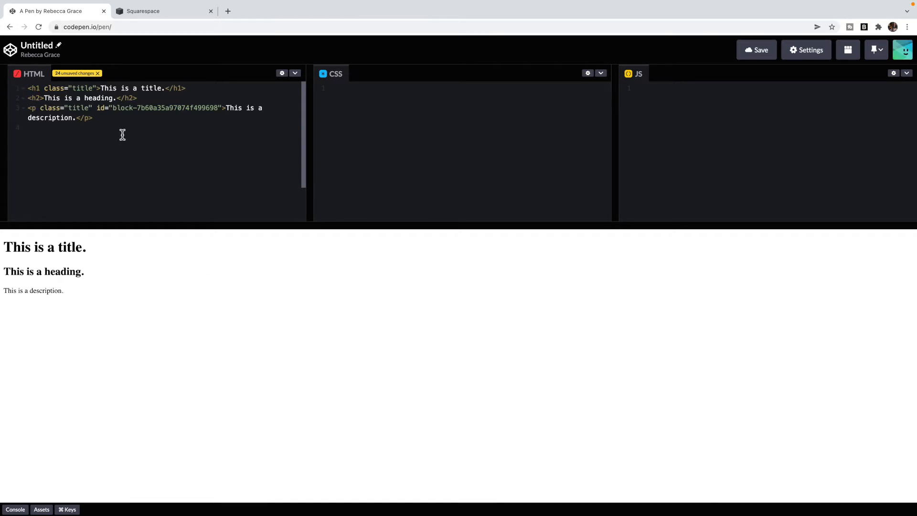
{"action": "mouse_move", "coordinate": [116, 128]}
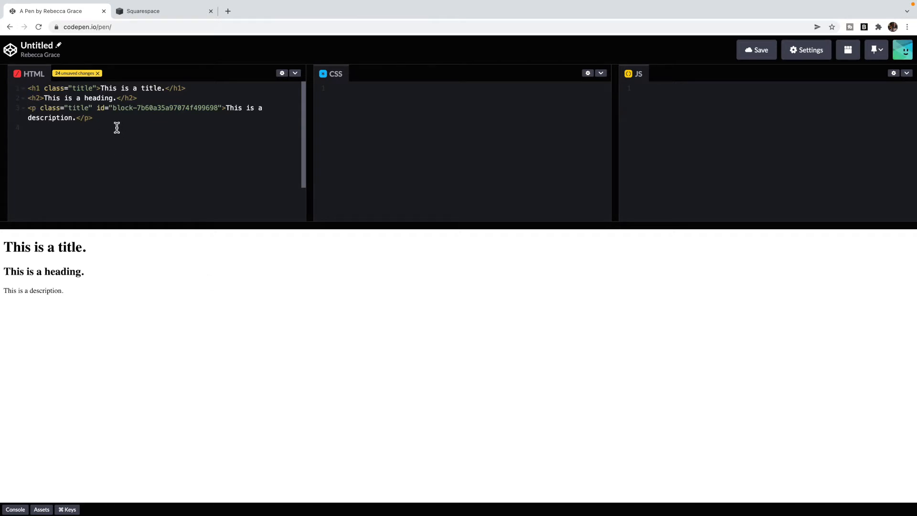
{"action": "left_click", "coordinate": [33, 88]}
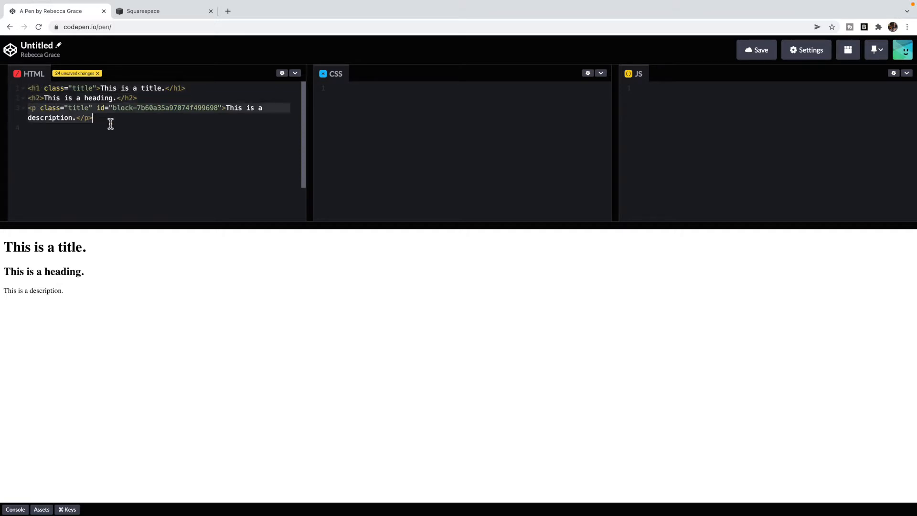
{"action": "mouse_move", "coordinate": [138, 253]}
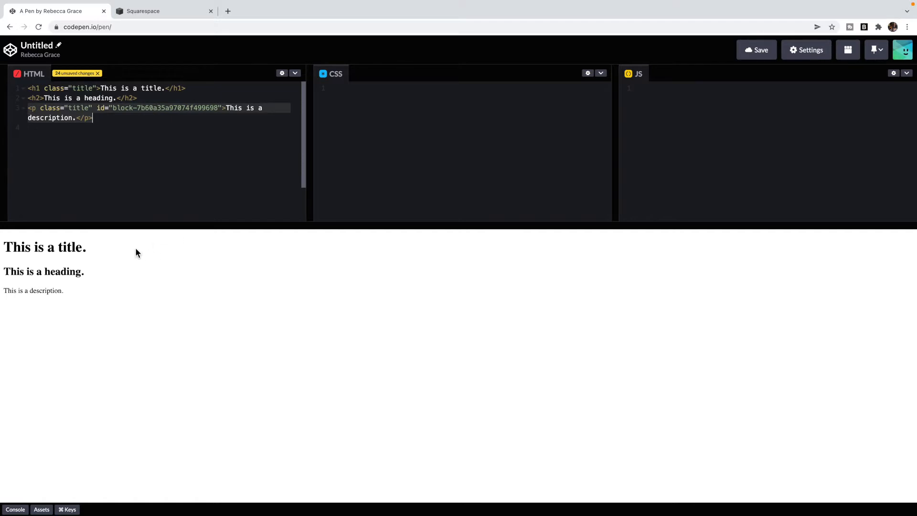
{"action": "mouse_move", "coordinate": [127, 260]}
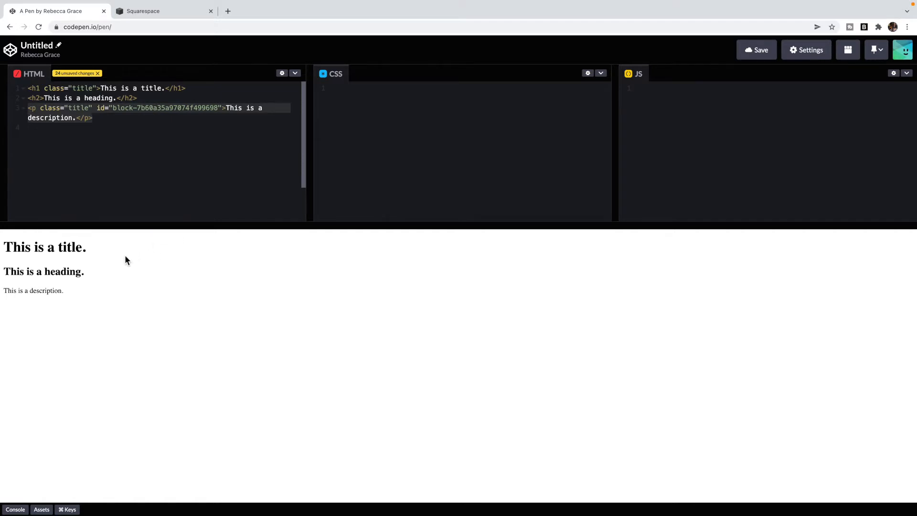
{"action": "left_click", "coordinate": [340, 89]}
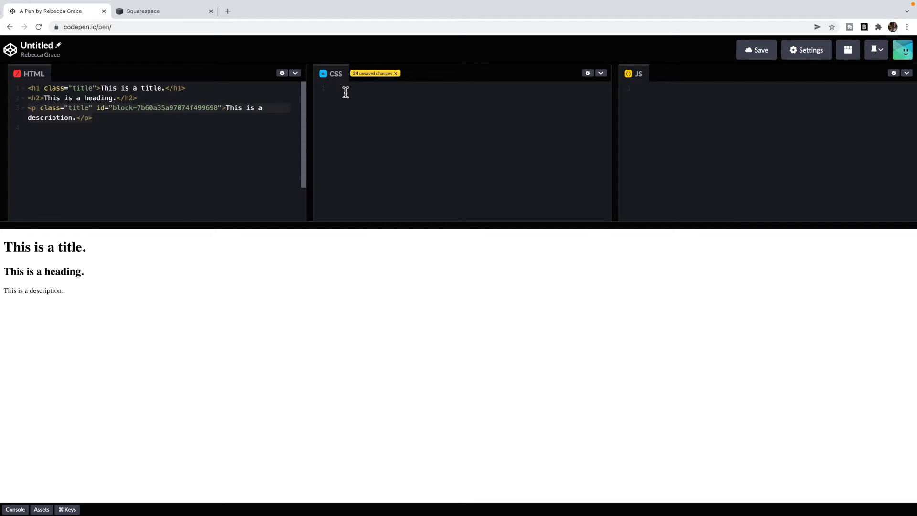
{"action": "left_click", "coordinate": [345, 90]}
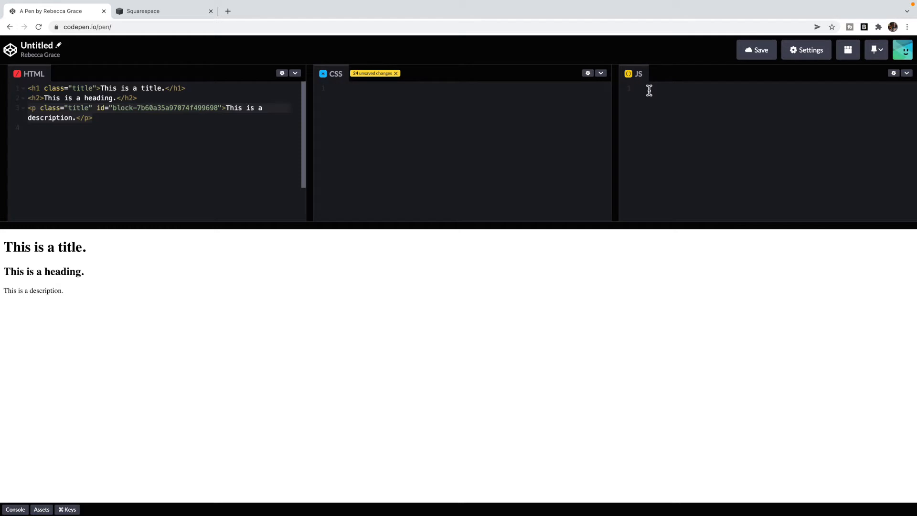
{"action": "mouse_move", "coordinate": [56, 107]}
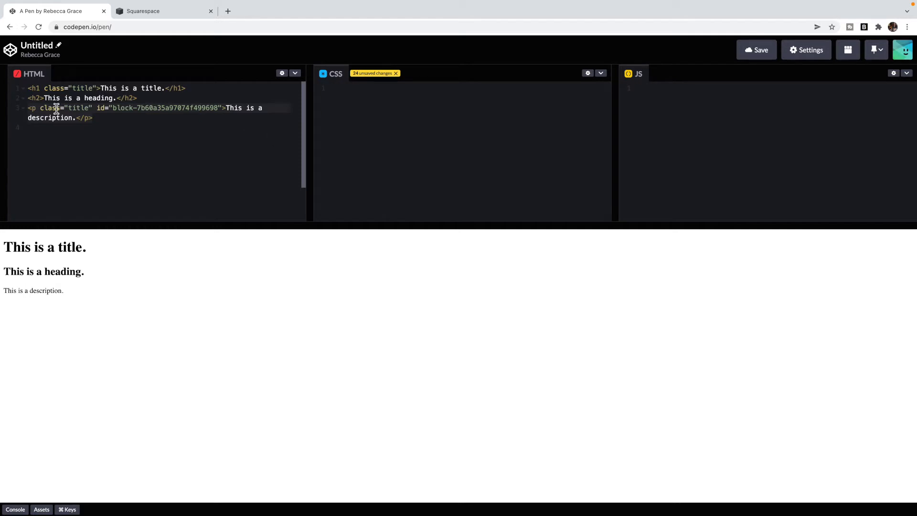
{"action": "mouse_move", "coordinate": [418, 86]}
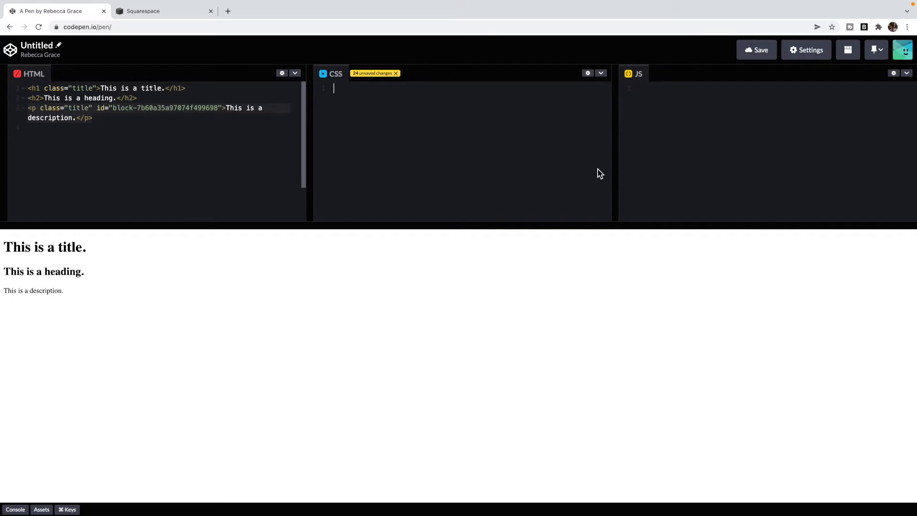
{"action": "mouse_move", "coordinate": [729, 105]}
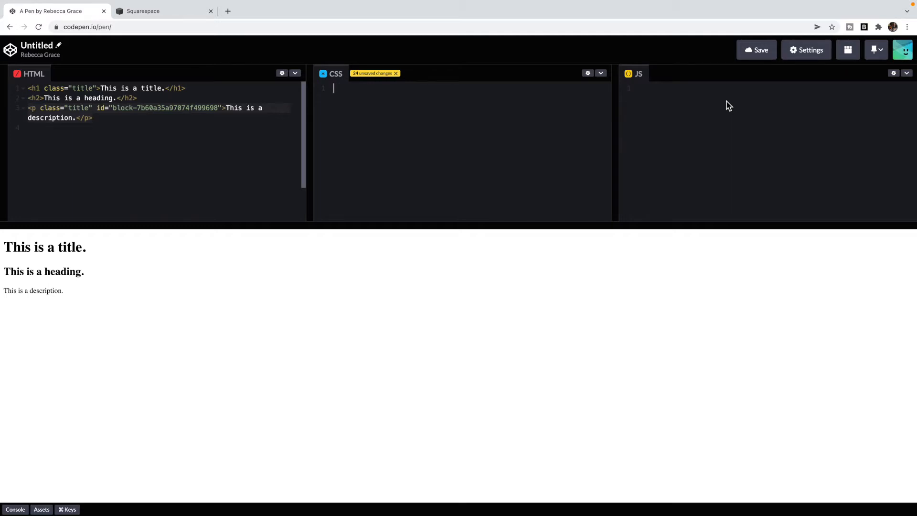
{"action": "mouse_move", "coordinate": [727, 104]}
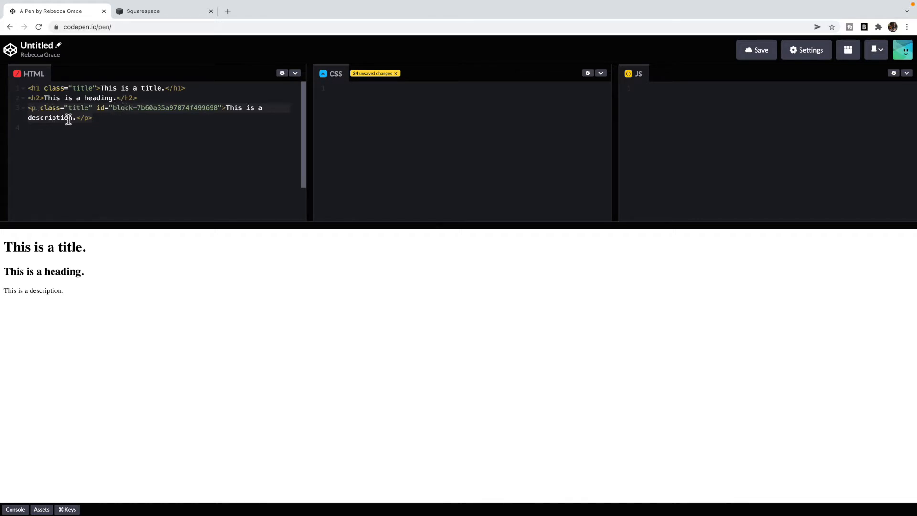
{"action": "left_click", "coordinate": [346, 91]}
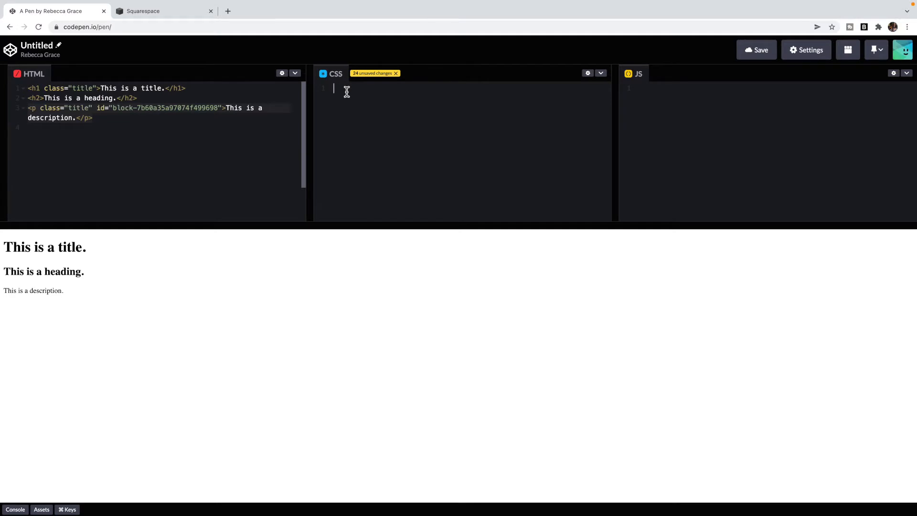
{"action": "type", "text": "s"}
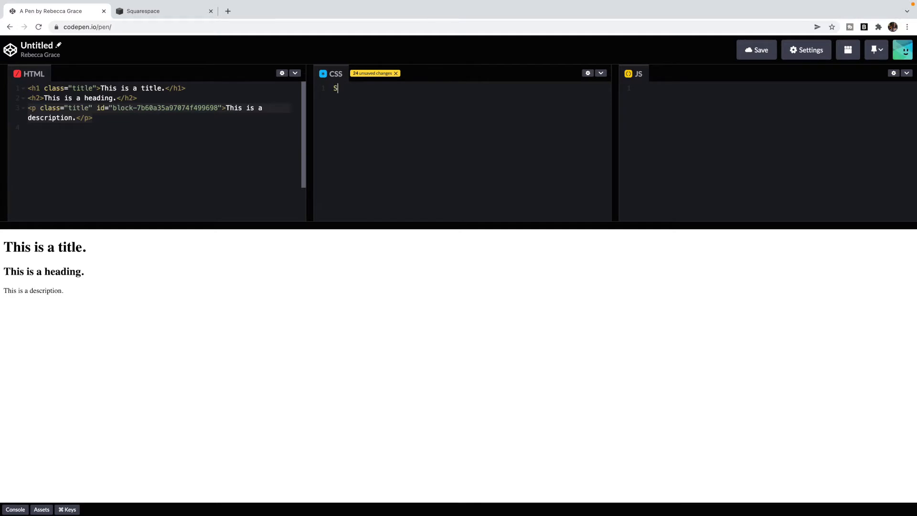
{"action": "type", "text": "ELECTOR"}
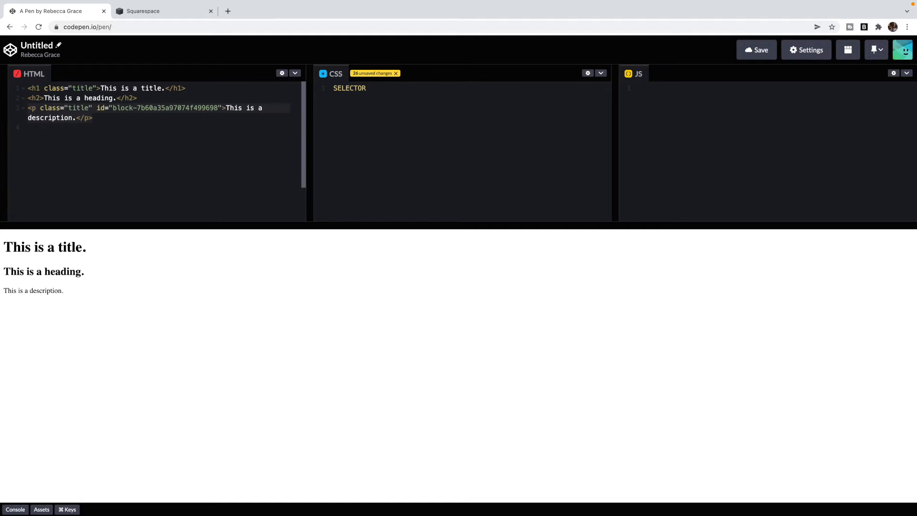
{"action": "type", "text": "{"}
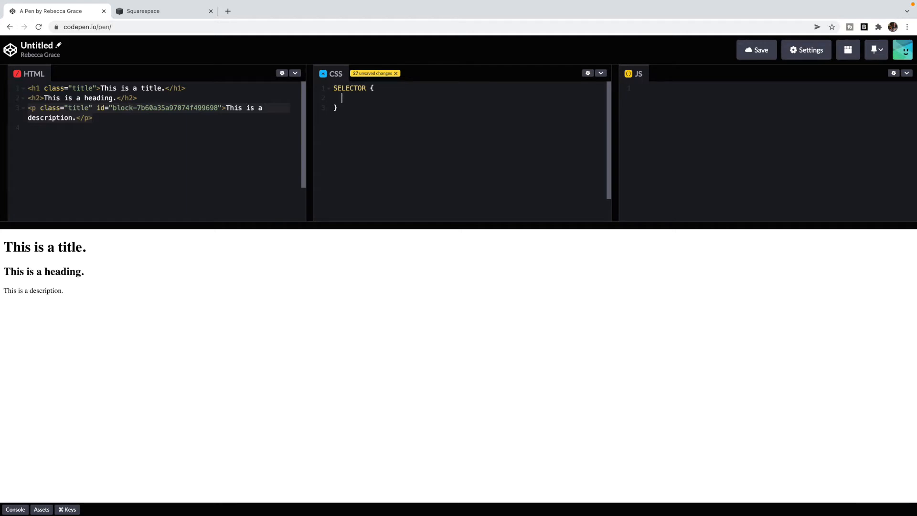
{"action": "type", "text": "pr"}
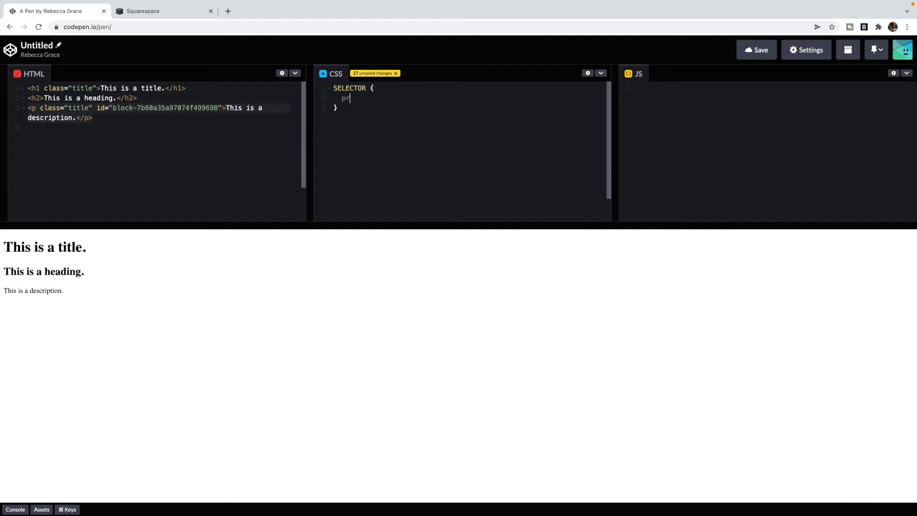
{"action": "type", "text": "opert"}
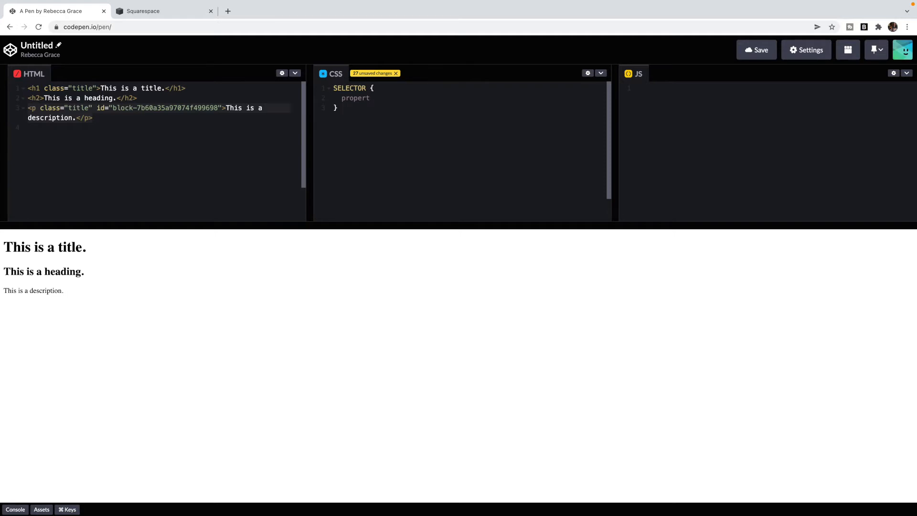
{"action": "type", "text": "y:"}
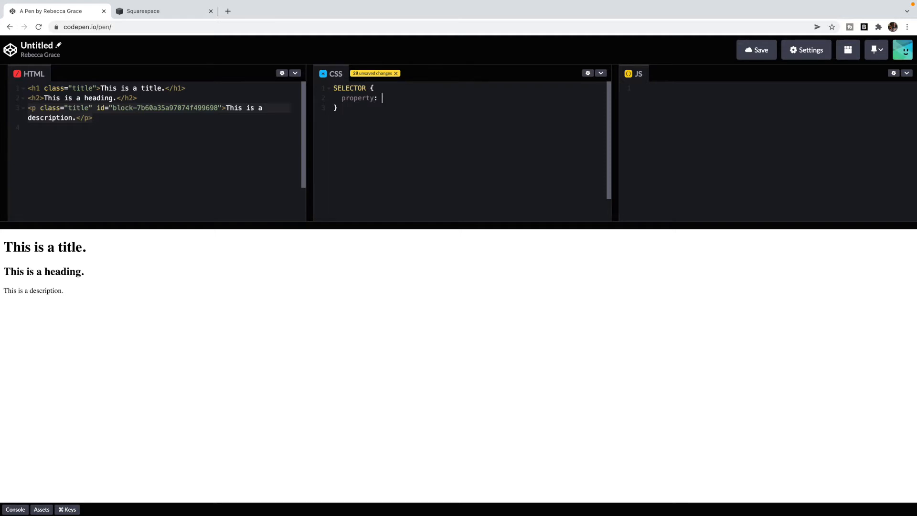
{"action": "type", "text": "valu"}
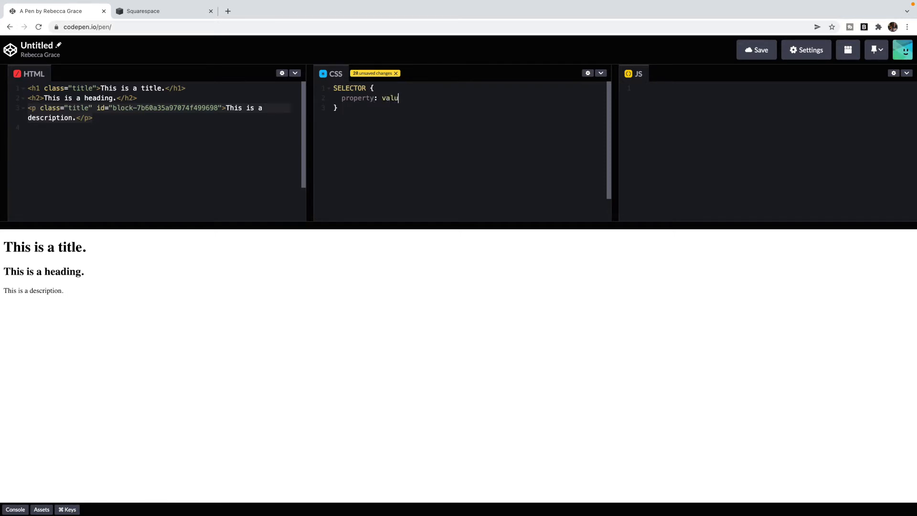
{"action": "type", "text": "e;"}
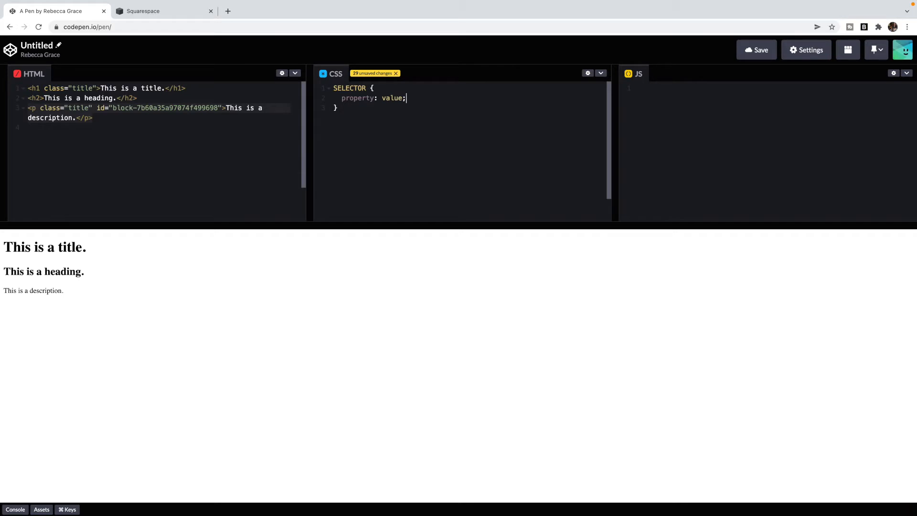
{"action": "mouse_move", "coordinate": [387, 103]}
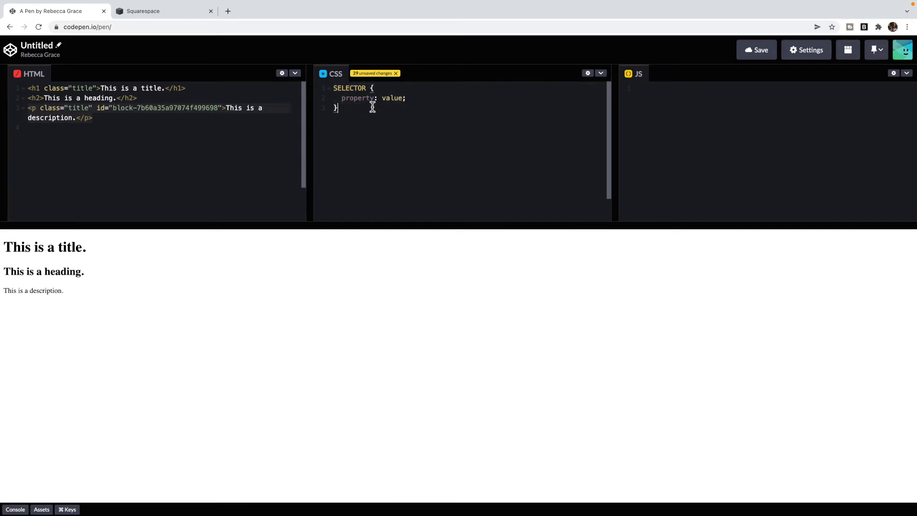
Replace the placeholder with h1 { color: red; } so the preview title turns red.
{"action": "left_click", "coordinate": [378, 98]}
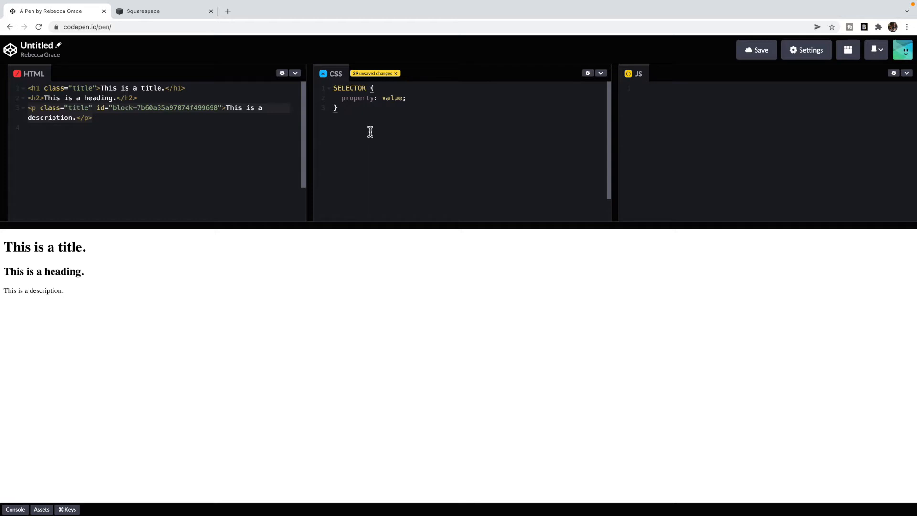
{"action": "mouse_move", "coordinate": [350, 117]}
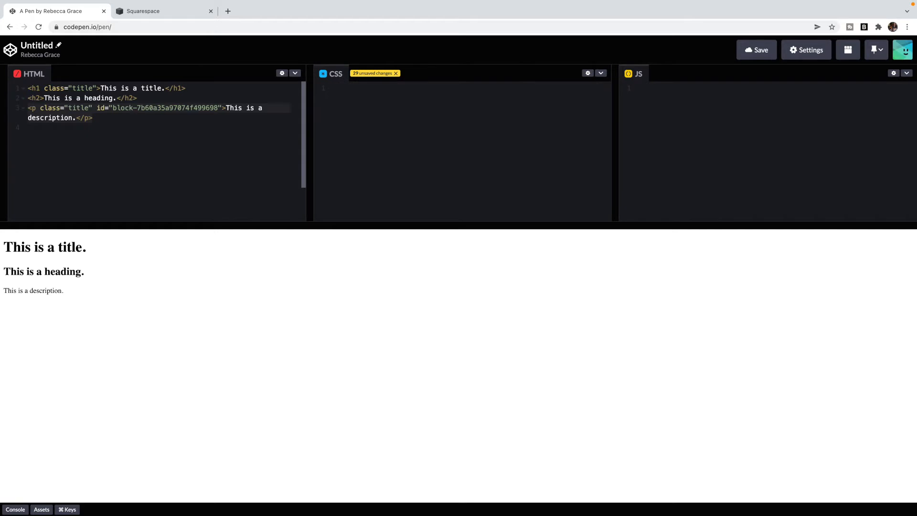
{"action": "type", "text": "h1 {"}
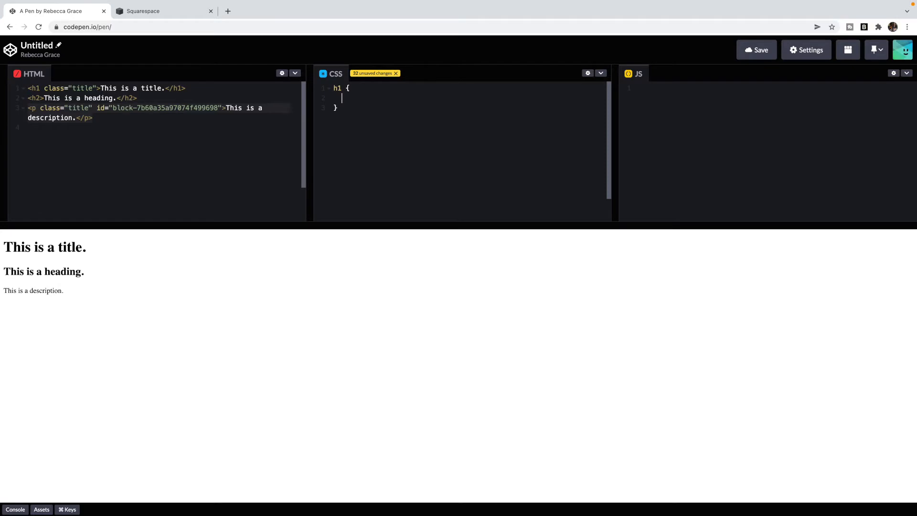
{"action": "type", "text": "color:"}
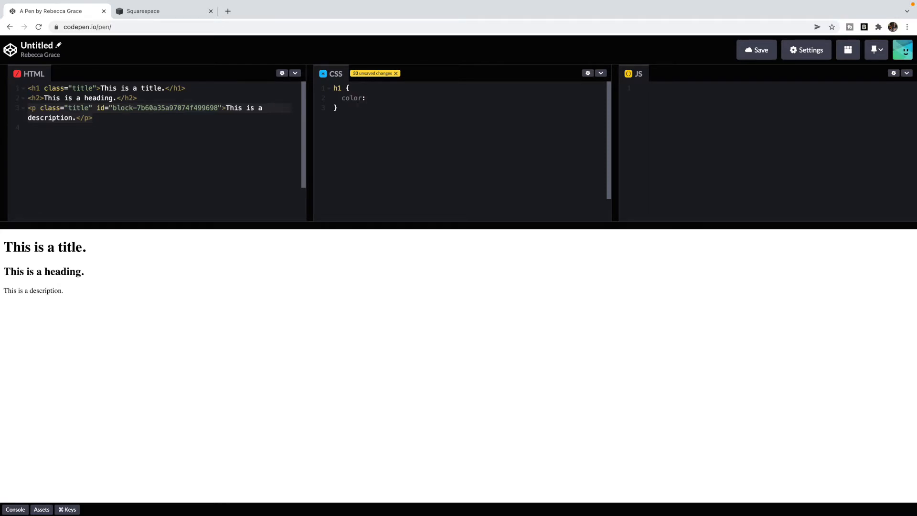
{"action": "type", "text": "red;"}
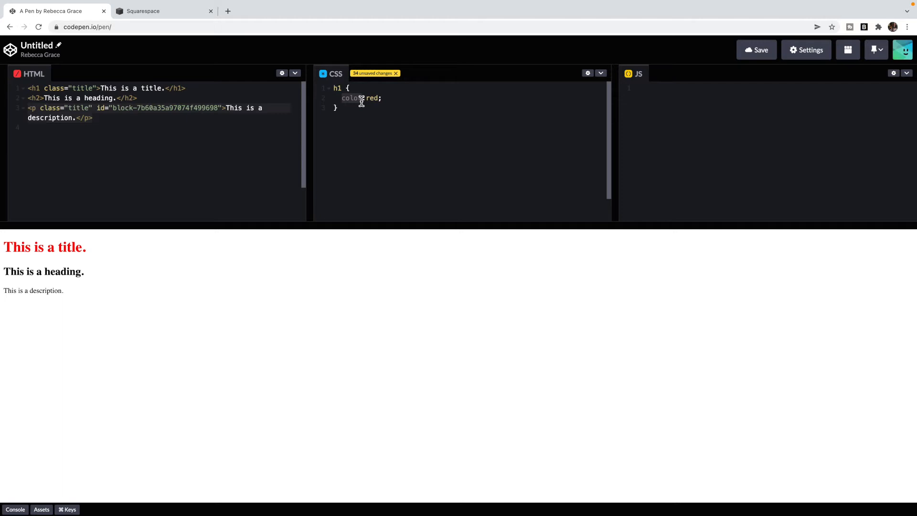
{"action": "mouse_move", "coordinate": [365, 97]}
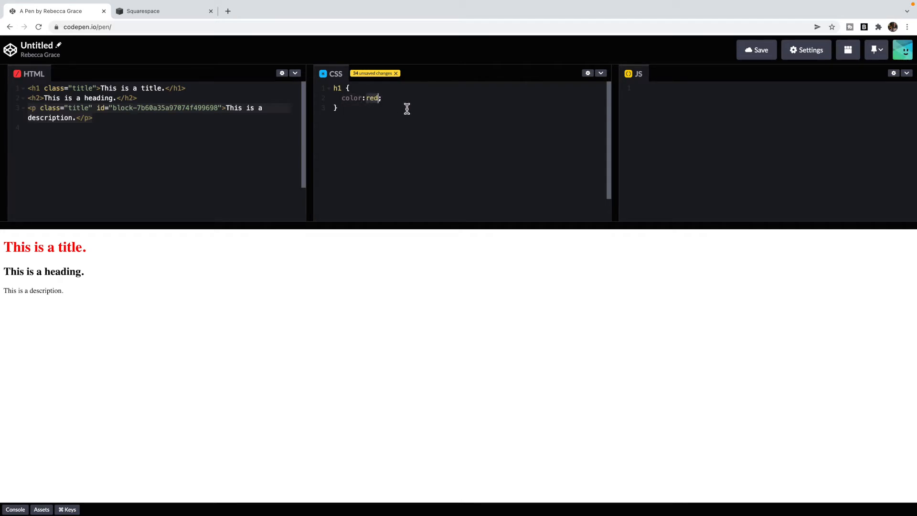
{"action": "mouse_move", "coordinate": [366, 98]}
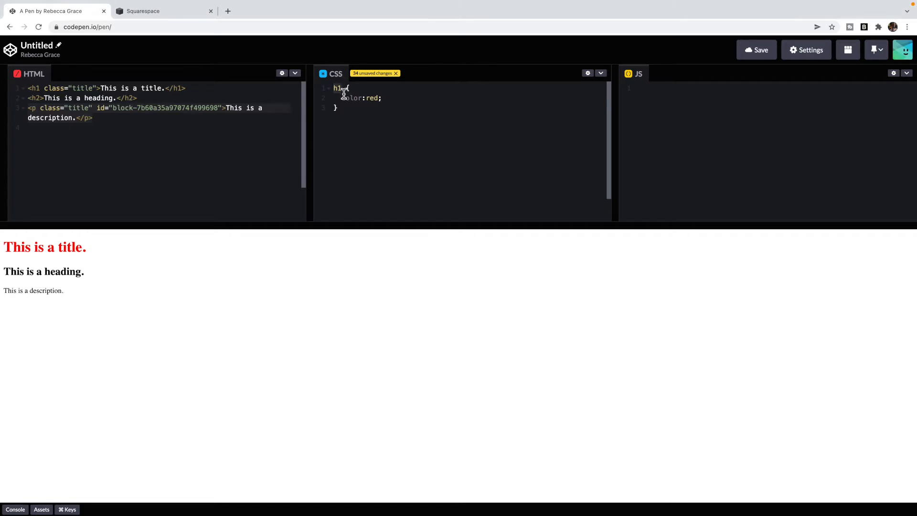
{"action": "mouse_move", "coordinate": [342, 88]}
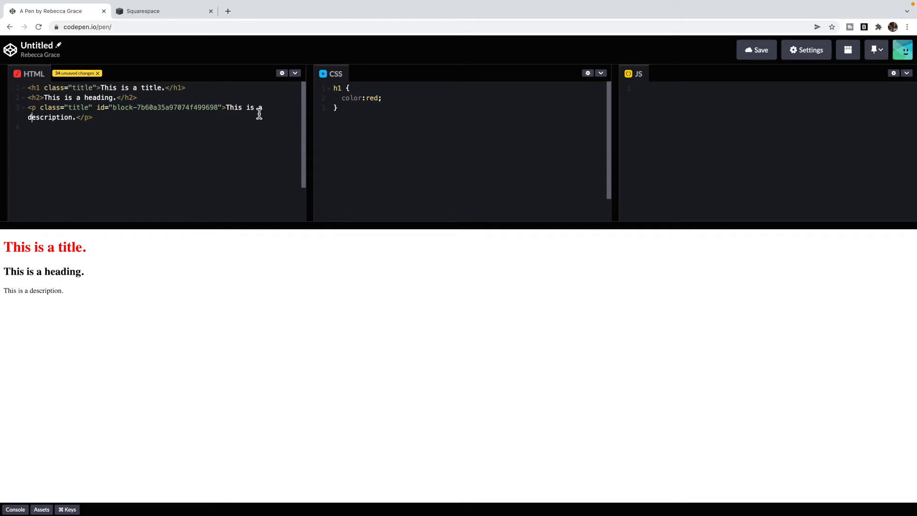
Change the selector to .title so both the title and description turn red, then to a bare #.
{"action": "left_click", "coordinate": [336, 88]}
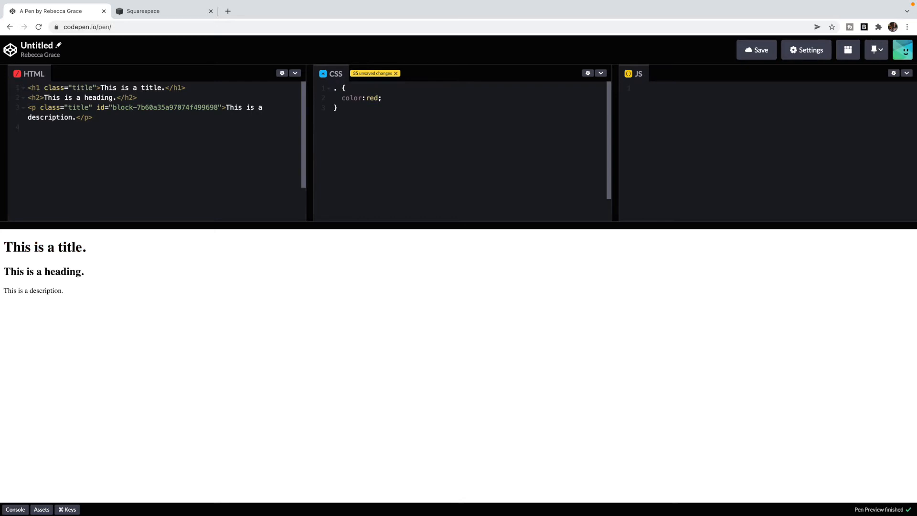
{"action": "type", "text": "title"}
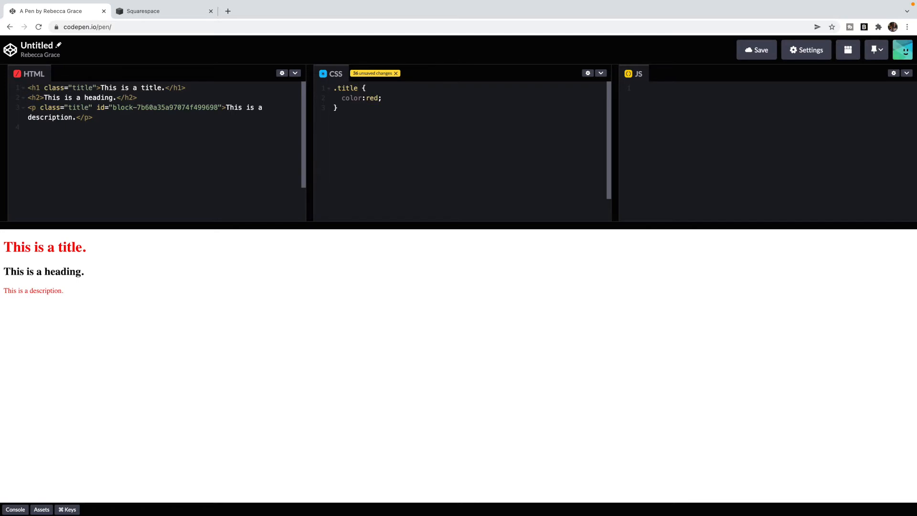
{"action": "left_click", "coordinate": [357, 88]}
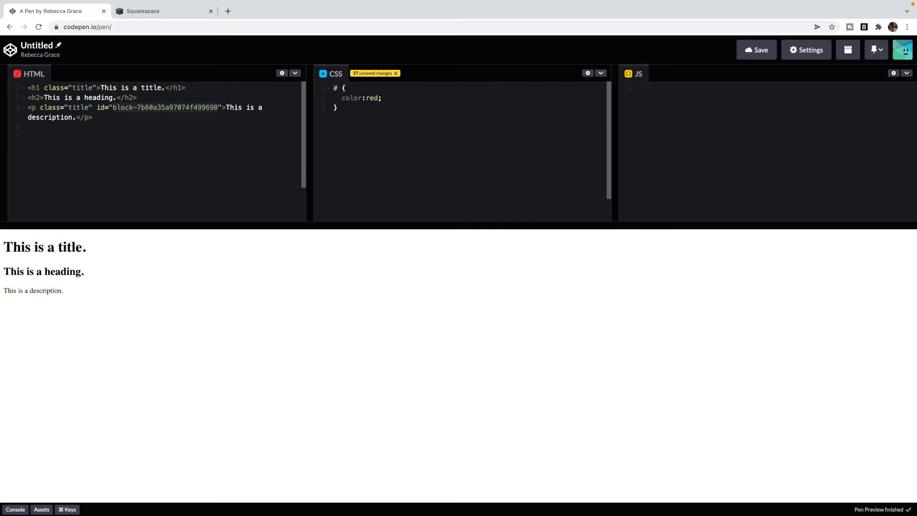
Target #block-7b60a35a97074f499698 so only the description paragraph renders red.
{"action": "type", "text": "block-7b60a35a97074f499698"}
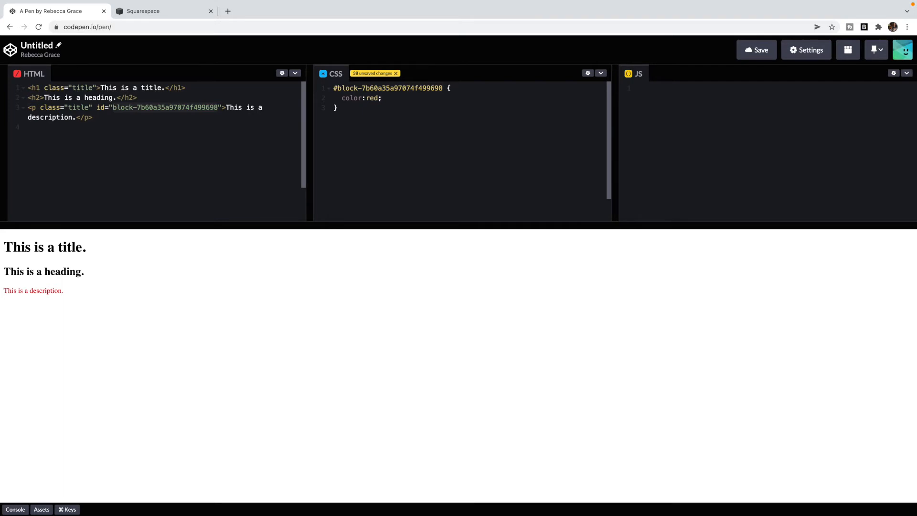
{"action": "left_click", "coordinate": [444, 88]}
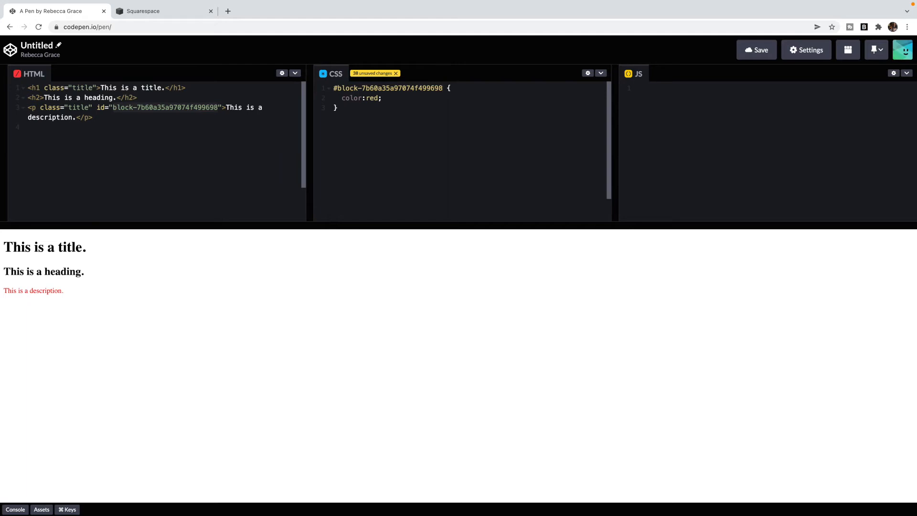
{"action": "left_click", "coordinate": [443, 88]}
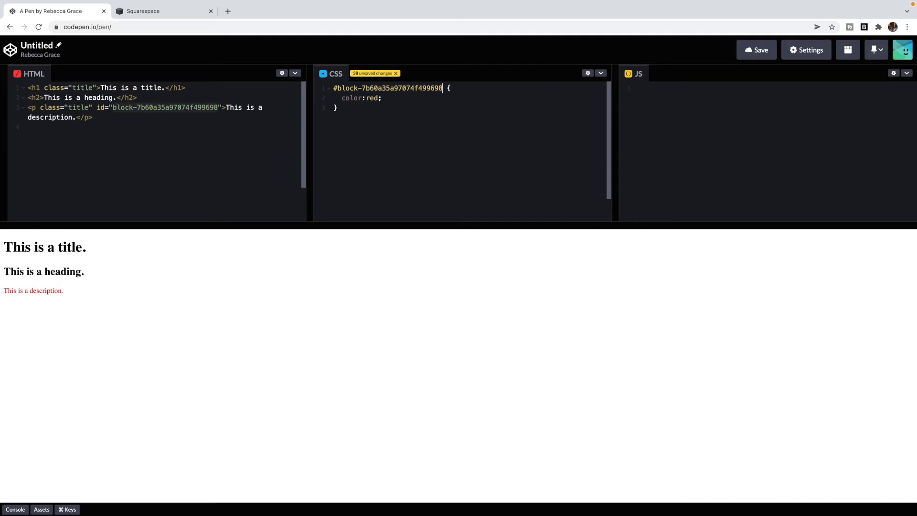
{"action": "mouse_move", "coordinate": [374, 100]}
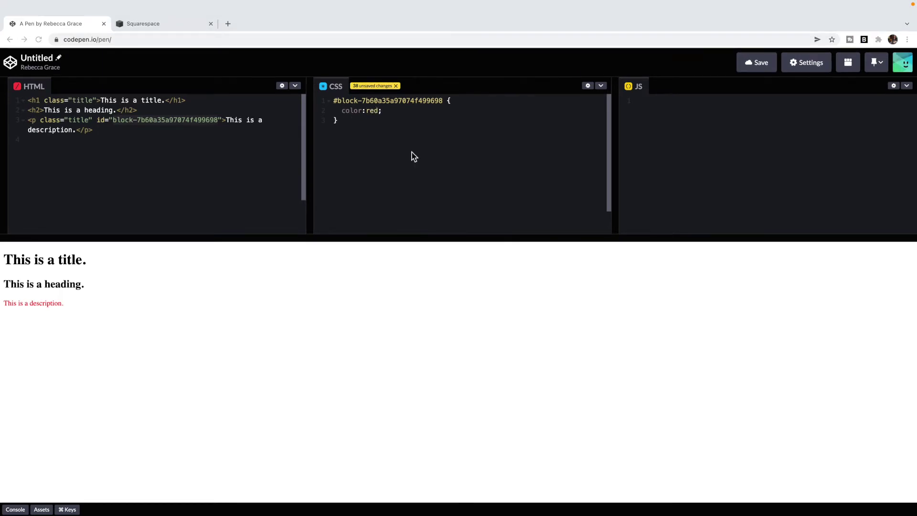
Switch to the Squarespace site editor showing the Home page banner.
{"action": "left_click", "coordinate": [152, 23]}
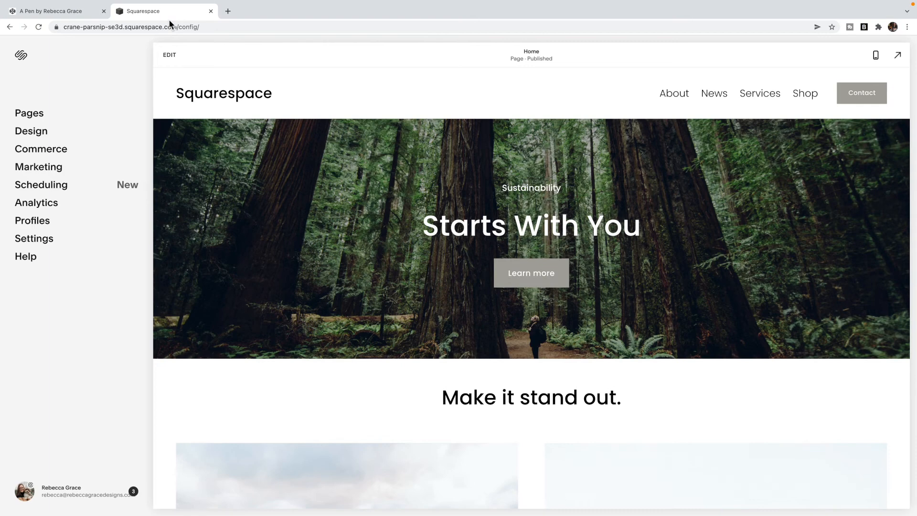
{"action": "mouse_move", "coordinate": [783, 200]}
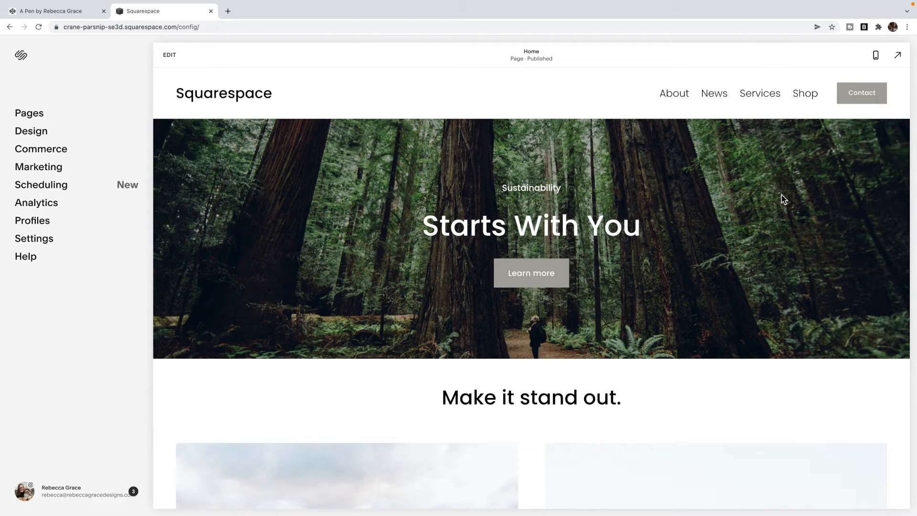
{"action": "mouse_move", "coordinate": [31, 131]}
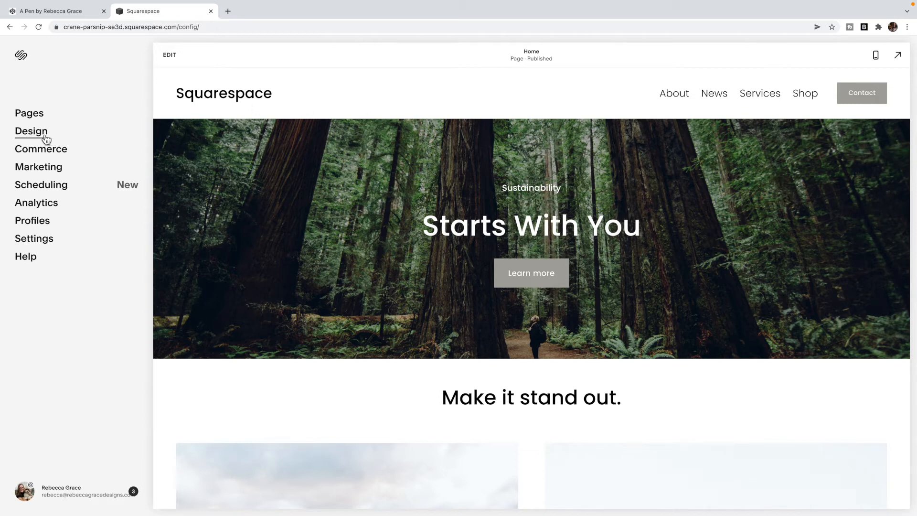
{"action": "left_click", "coordinate": [30, 131]}
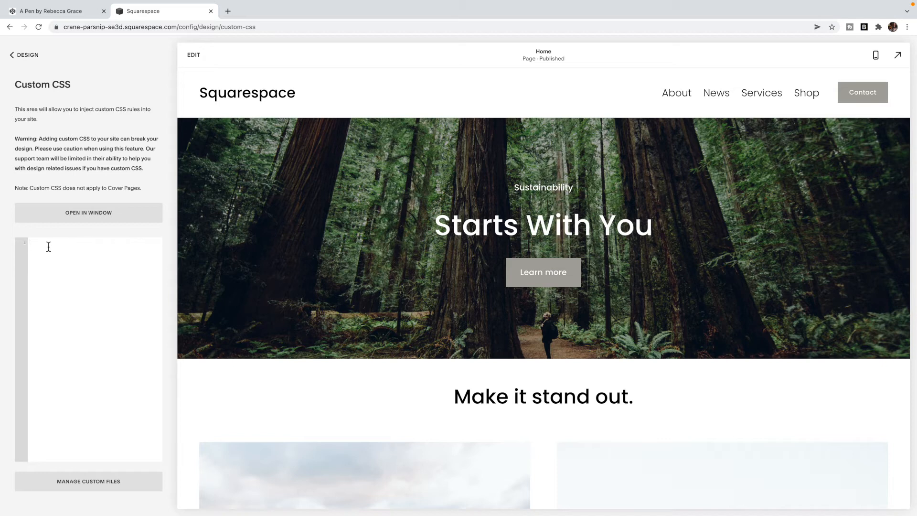
Add the comment /* Heading on Home Page */ in the Custom CSS editor with a new line below.
{"action": "type", "text": "/*"}
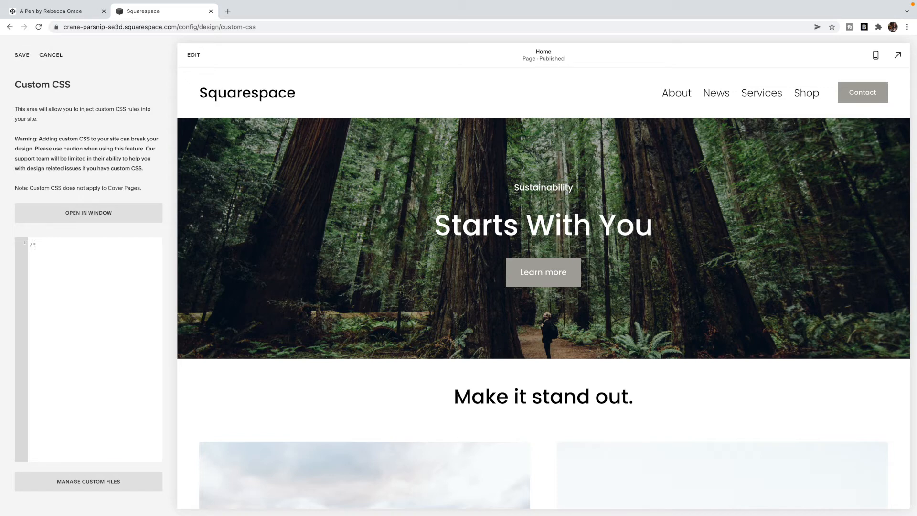
{"action": "type", "text": "**/"}
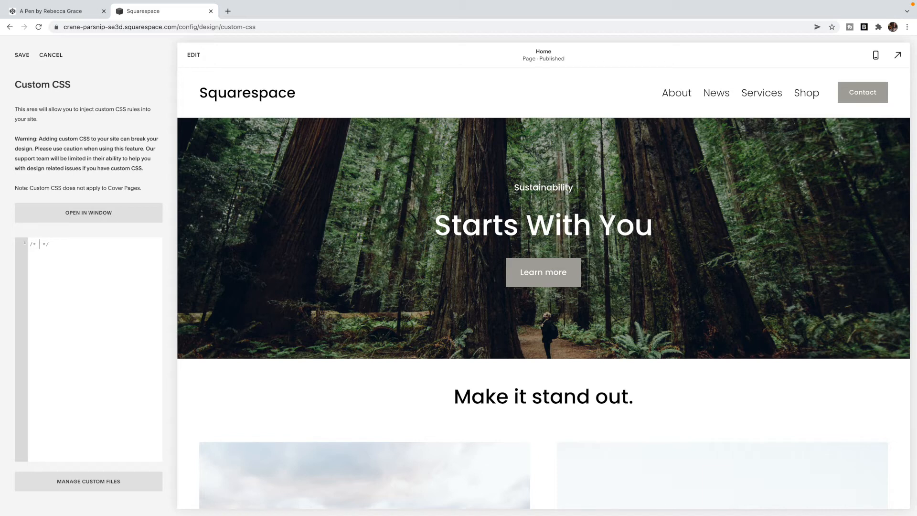
{"action": "type", "text": "Heading on"}
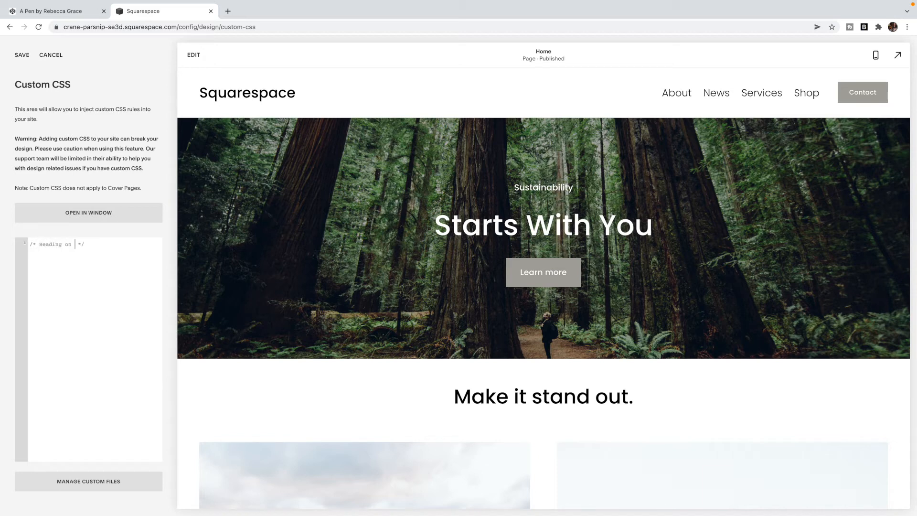
{"action": "type", "text": "Home Page"}
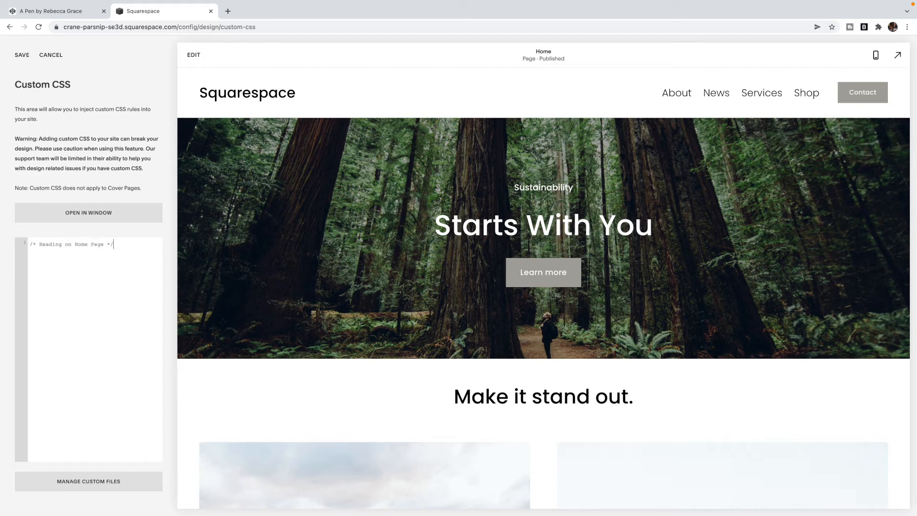
{"action": "key", "text": "Enter"}
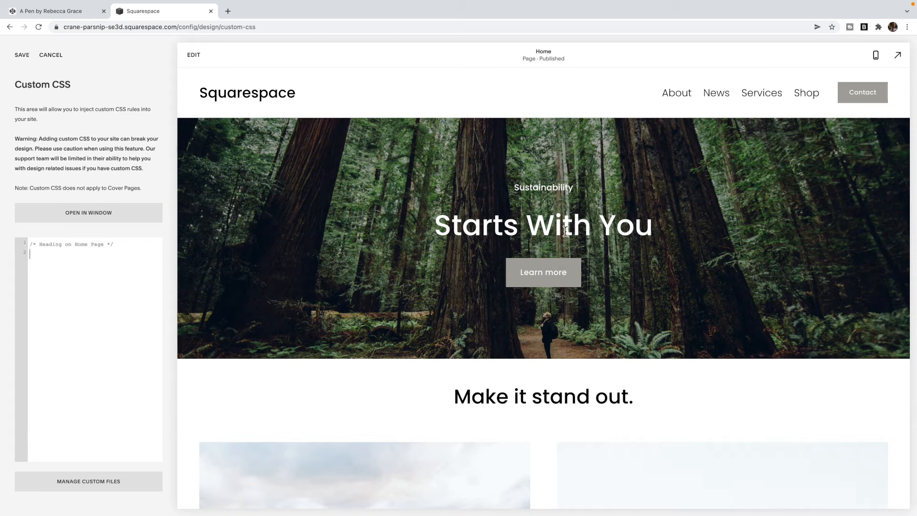
{"action": "mouse_move", "coordinate": [573, 227]}
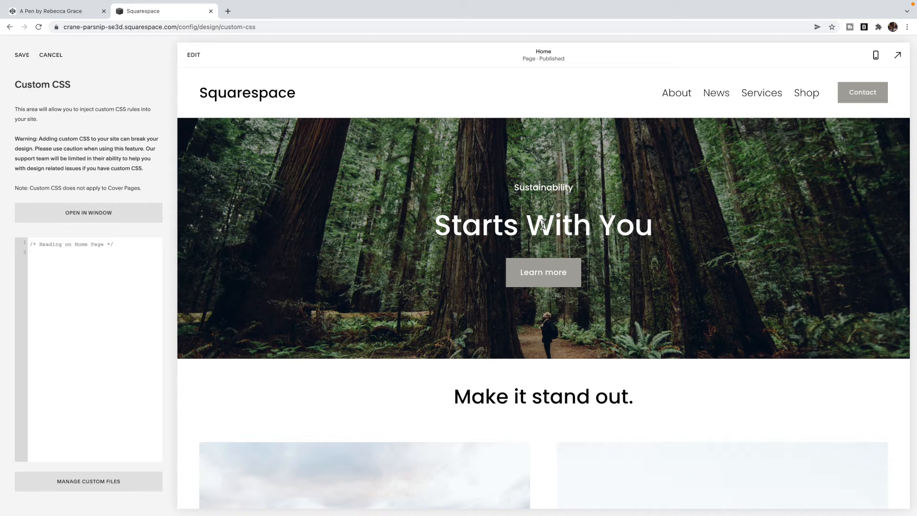
Inspect the 'Starts With You' heading to reveal its h1 markup inside its Squarespace block.
{"action": "left_click", "coordinate": [32, 256]}
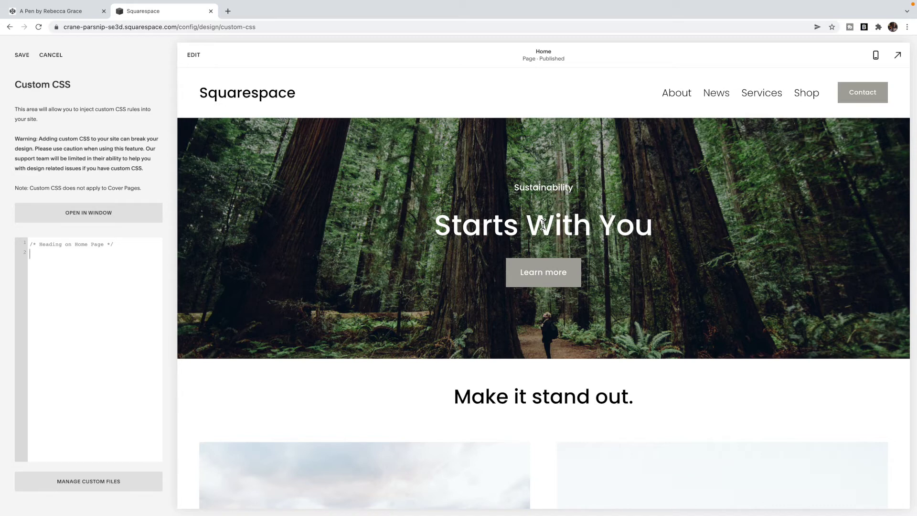
{"action": "right_click", "coordinate": [545, 225]}
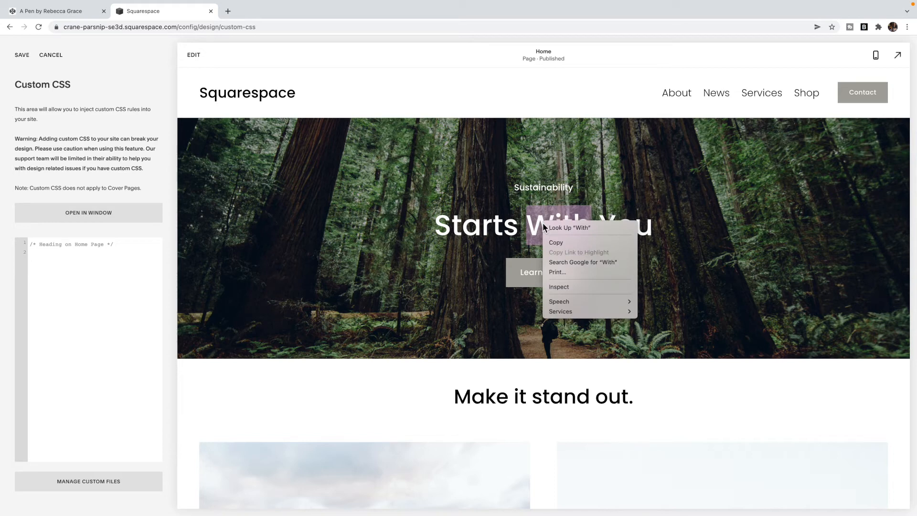
{"action": "mouse_move", "coordinate": [588, 287]}
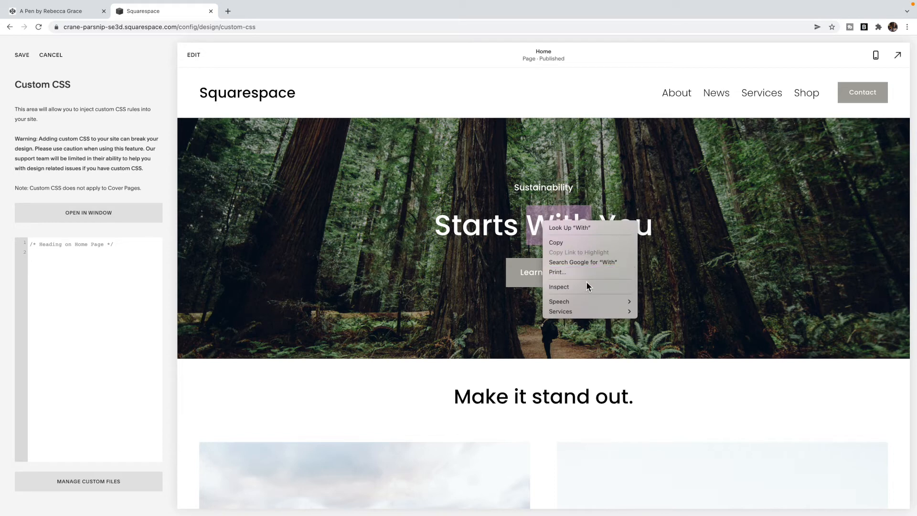
{"action": "left_click", "coordinate": [559, 286]}
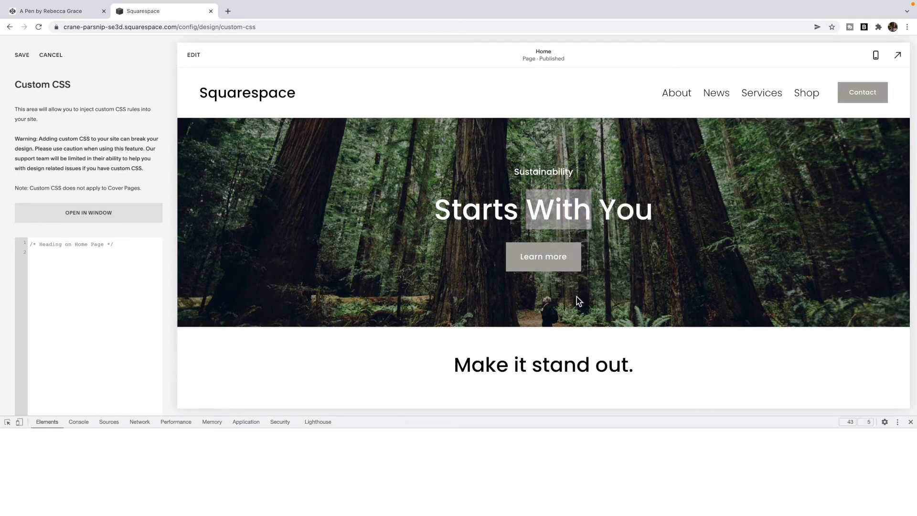
{"action": "left_click", "coordinate": [543, 208]}
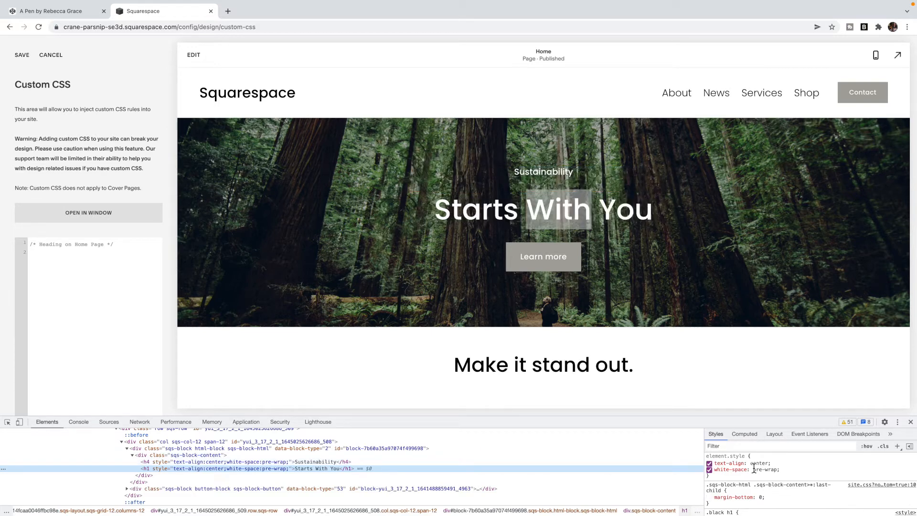
{"action": "mouse_move", "coordinate": [199, 475]}
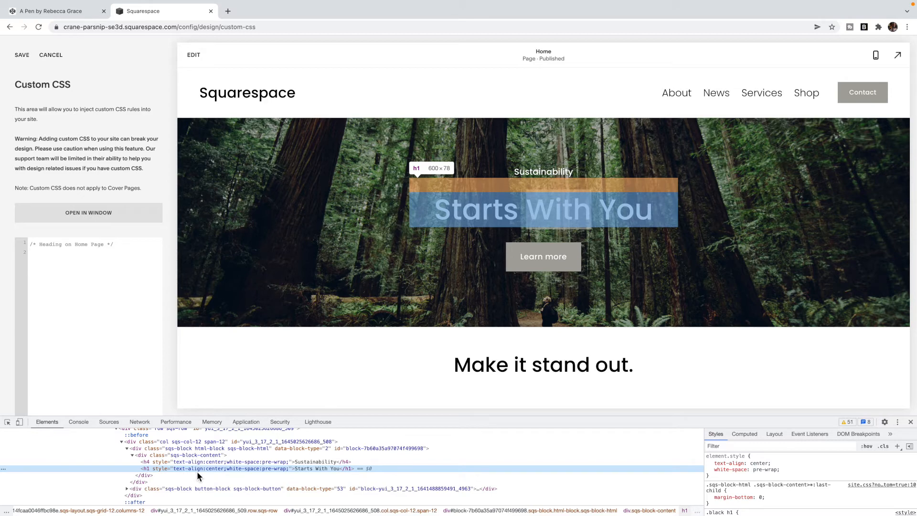
{"action": "mouse_move", "coordinate": [186, 478]}
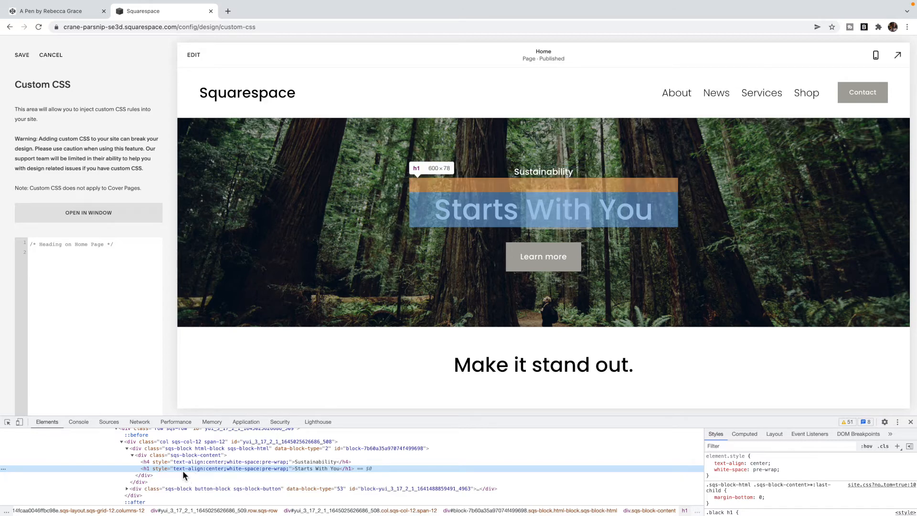
{"action": "mouse_move", "coordinate": [145, 475]}
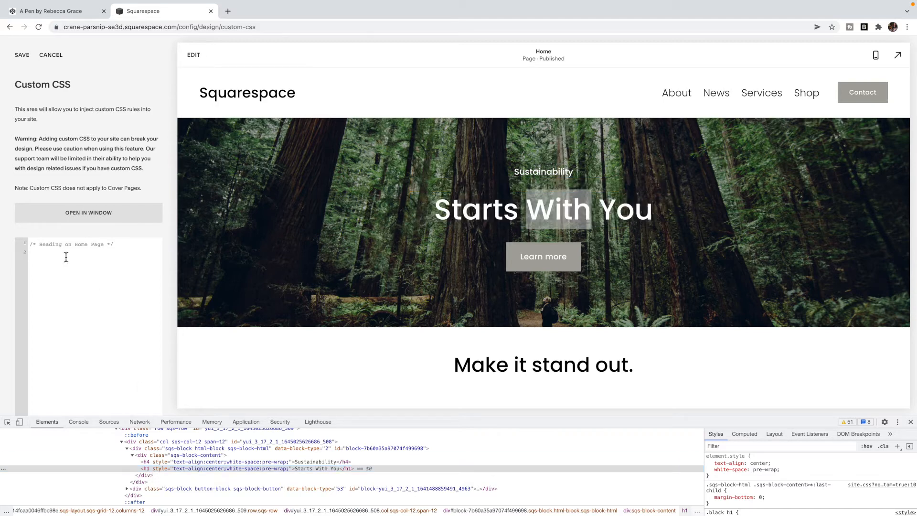
Write h1 { color: red !important; } so the Starts With You heading turns red.
{"action": "type", "text": "h1 {"}
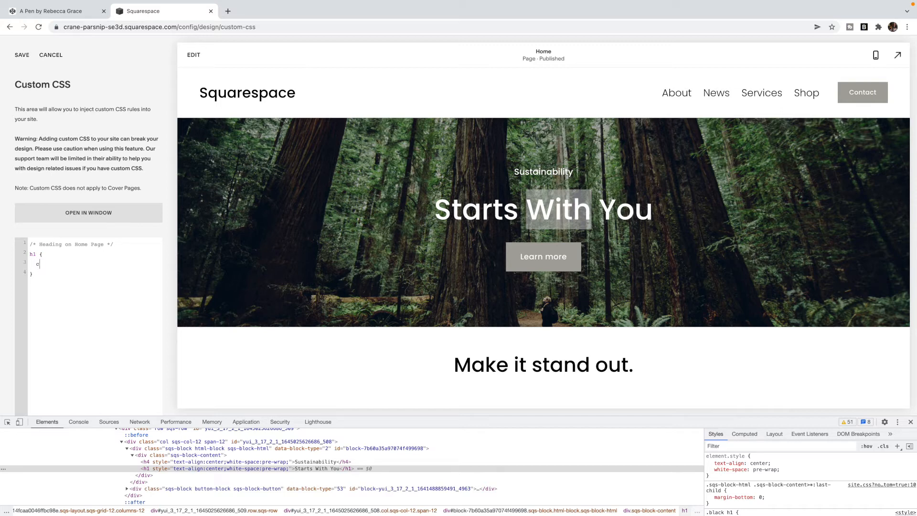
{"action": "type", "text": "olor: red;"}
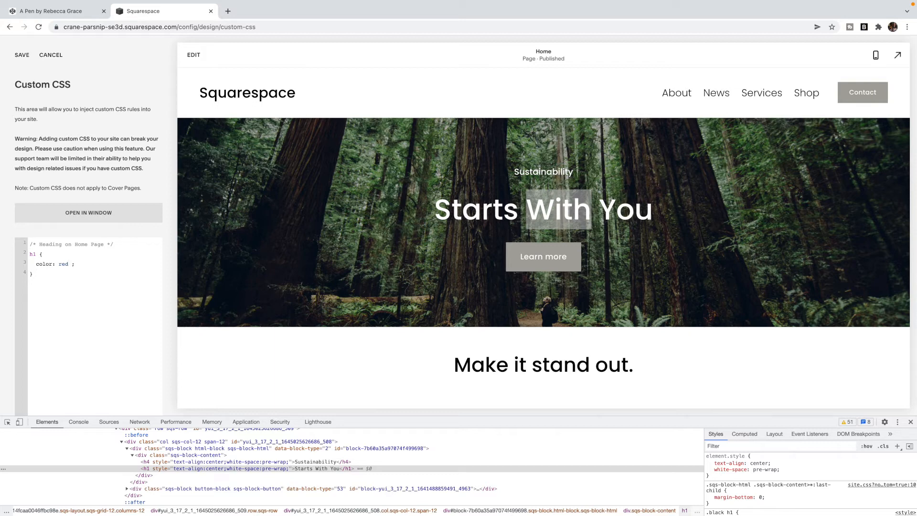
{"action": "type", "text": "!important"}
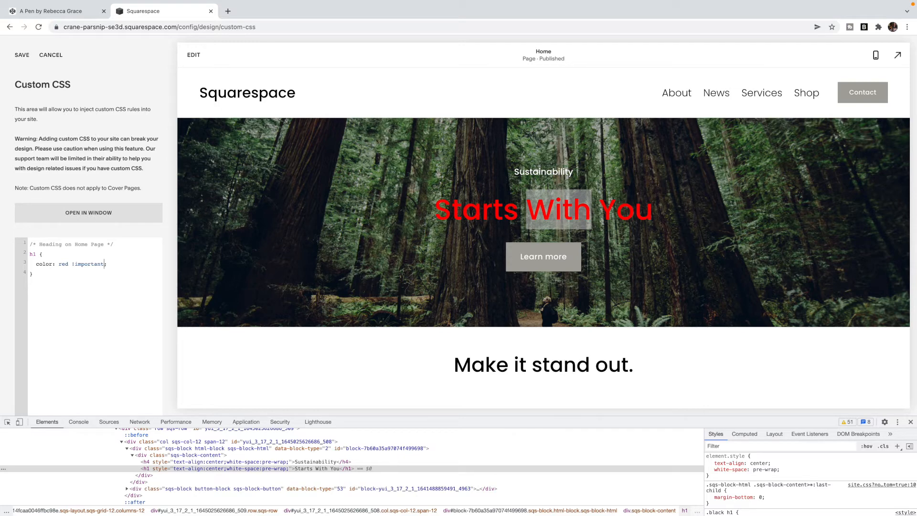
{"action": "type", "text": ";"}
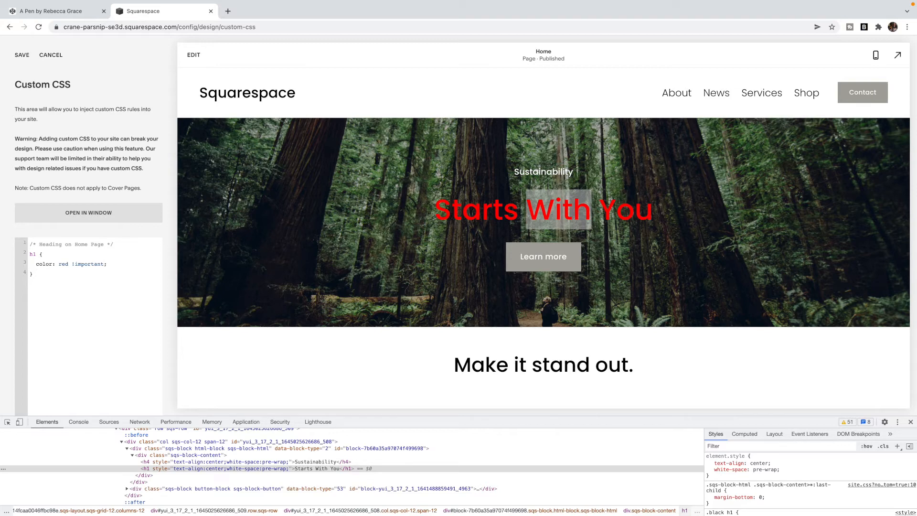
{"action": "left_click", "coordinate": [101, 263]}
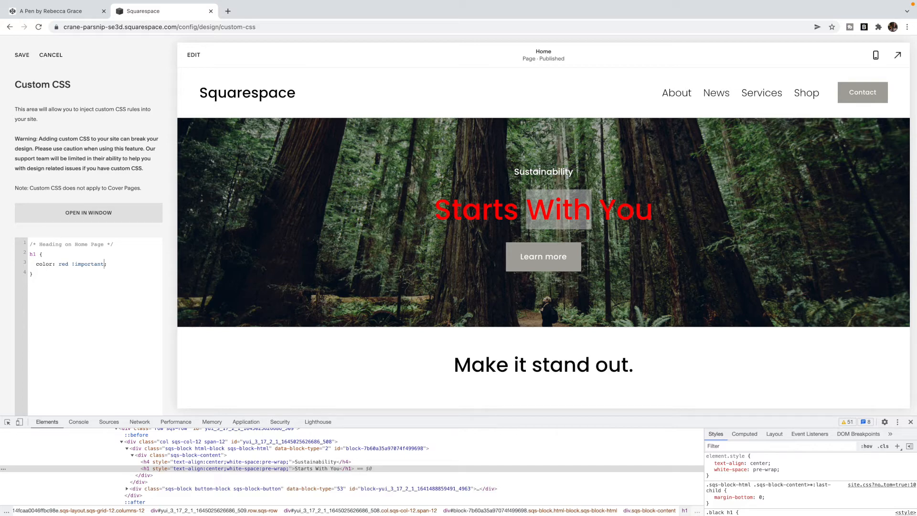
{"action": "type", "text": ";"}
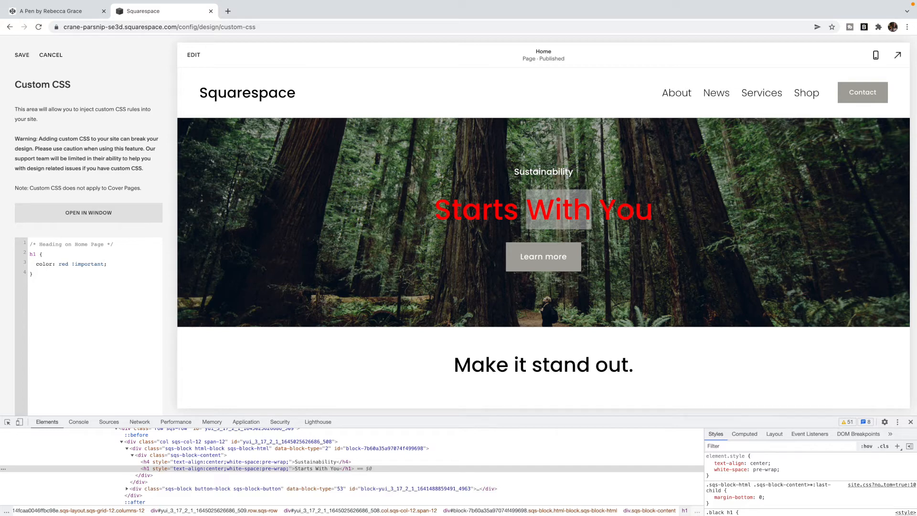
{"action": "mouse_move", "coordinate": [261, 472]}
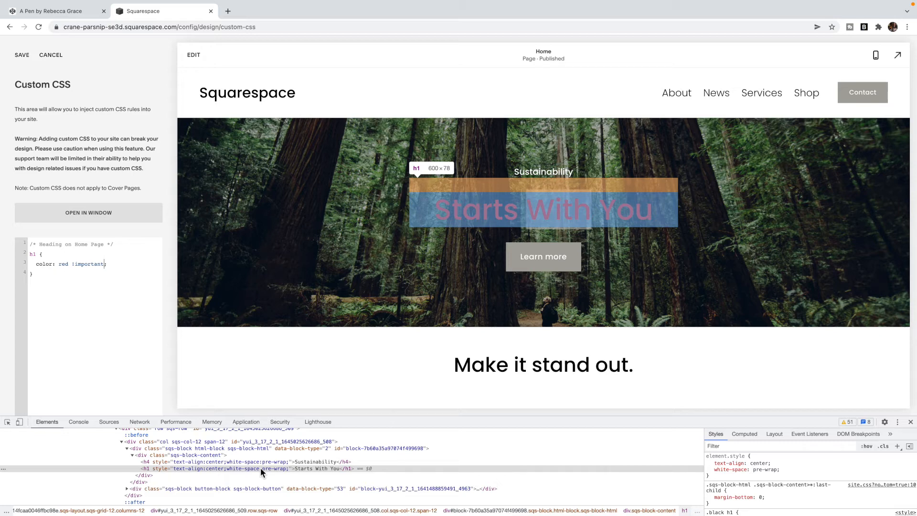
{"action": "mouse_move", "coordinate": [166, 485]}
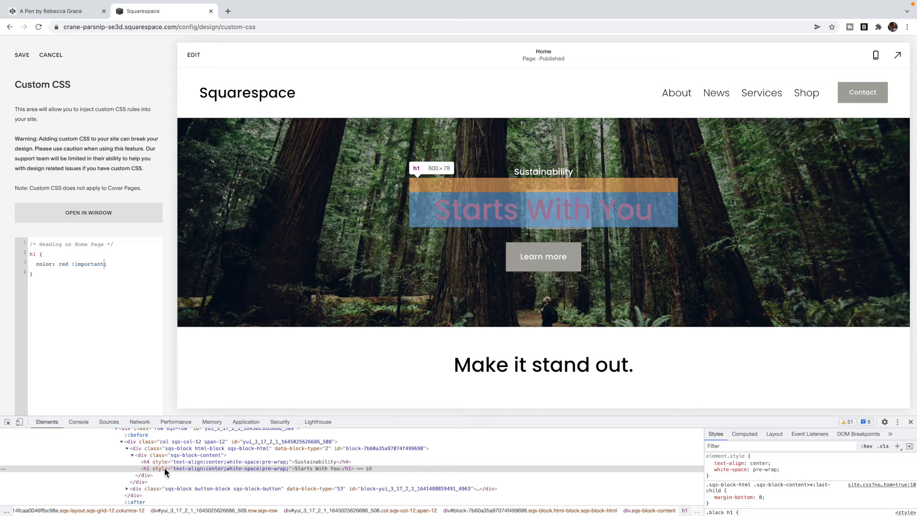
{"action": "mouse_move", "coordinate": [159, 472]}
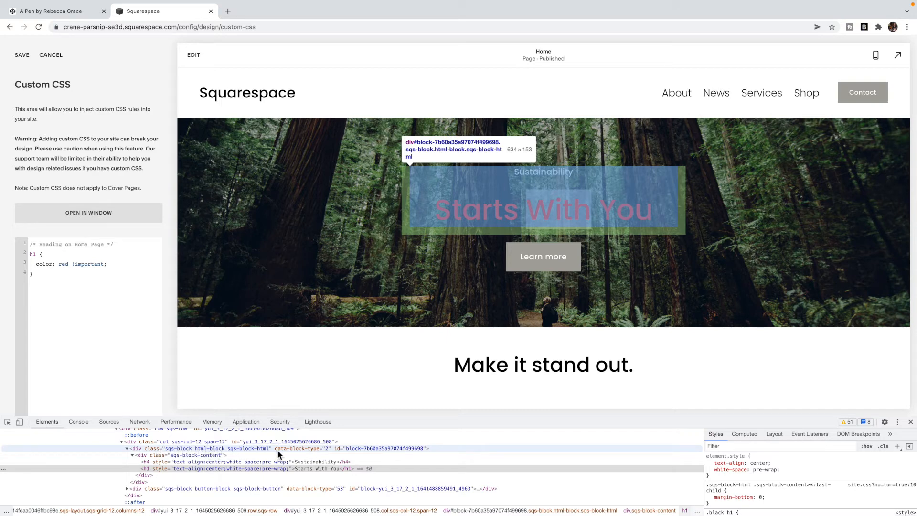
{"action": "mouse_move", "coordinate": [357, 455]}
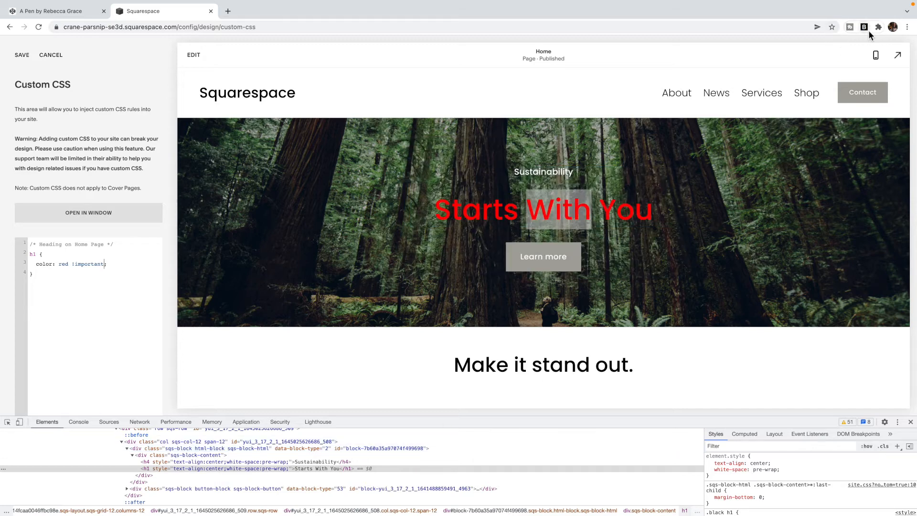
{"action": "mouse_move", "coordinate": [365, 452]}
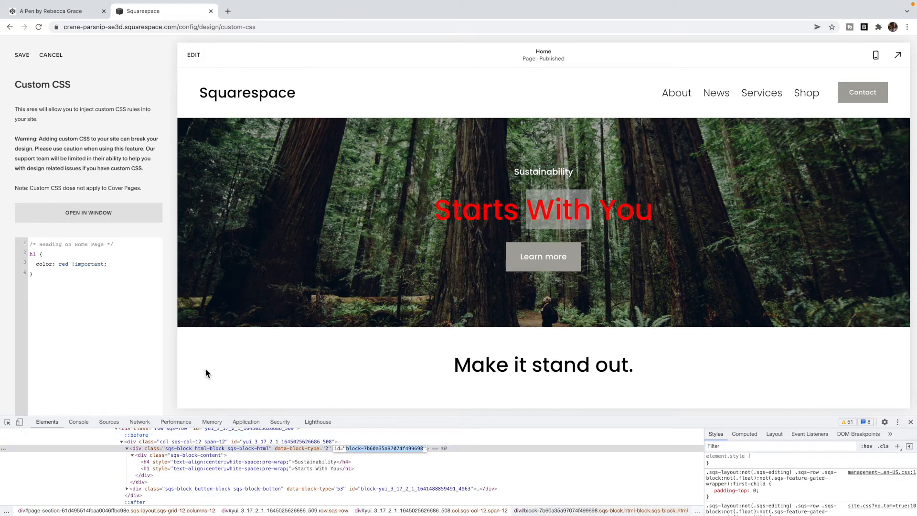
Scope the rule to #block-7b60a35a97074f499698 h1 with color red, dropping !important.
{"action": "left_click", "coordinate": [30, 254]}
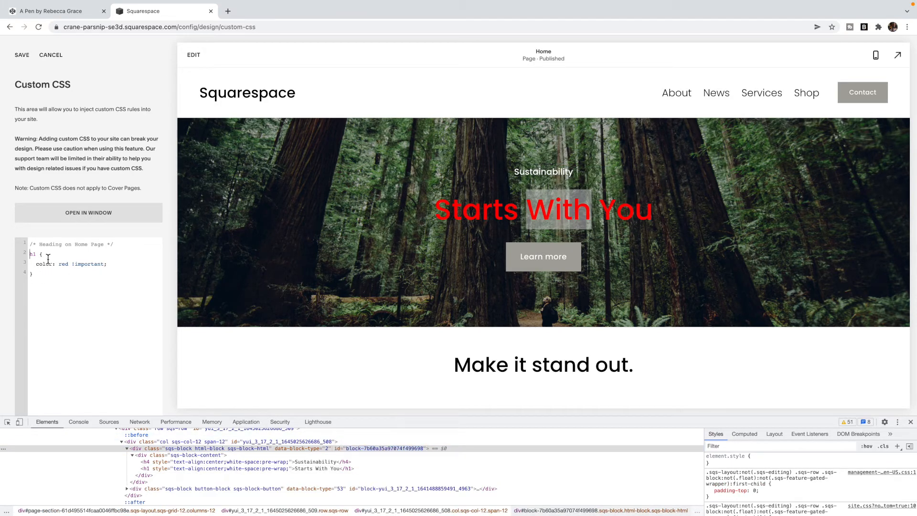
{"action": "type", "text": "#block-7b60a35a97074f499698"}
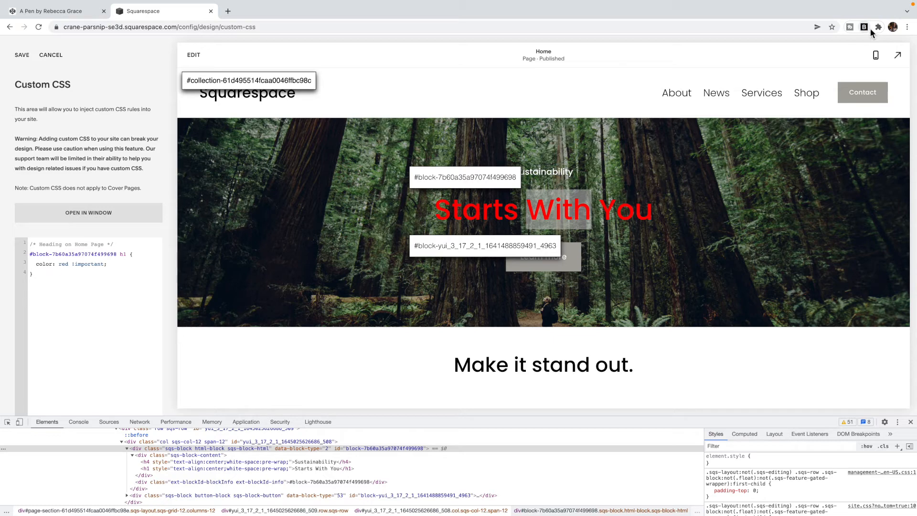
{"action": "mouse_move", "coordinate": [870, 30]}
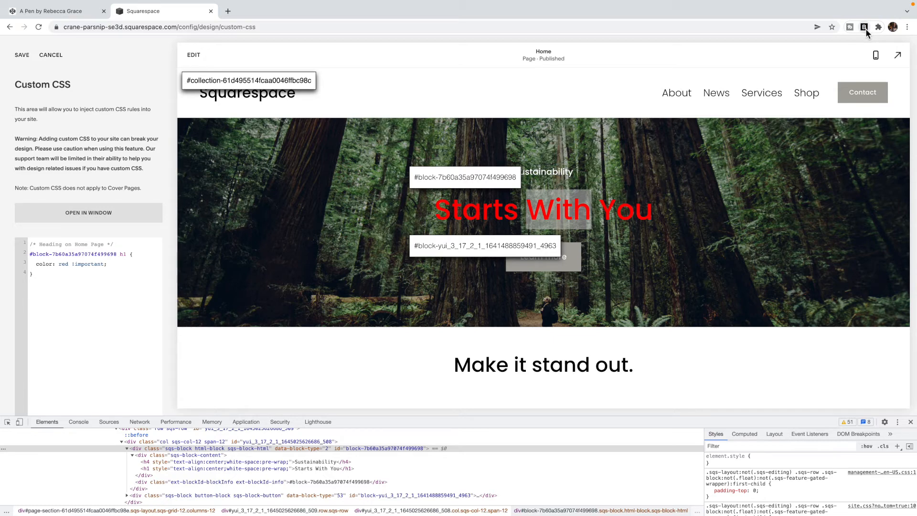
{"action": "mouse_move", "coordinate": [711, 187]}
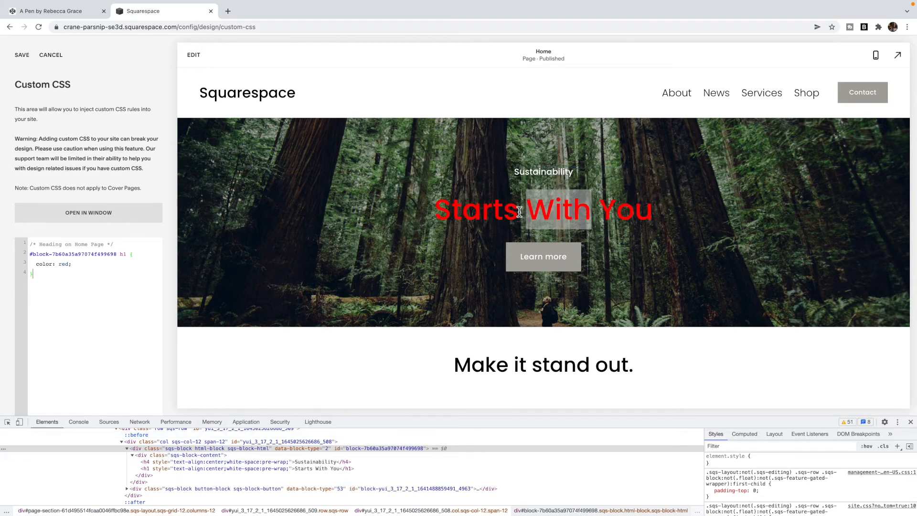
{"action": "mouse_move", "coordinate": [650, 256]}
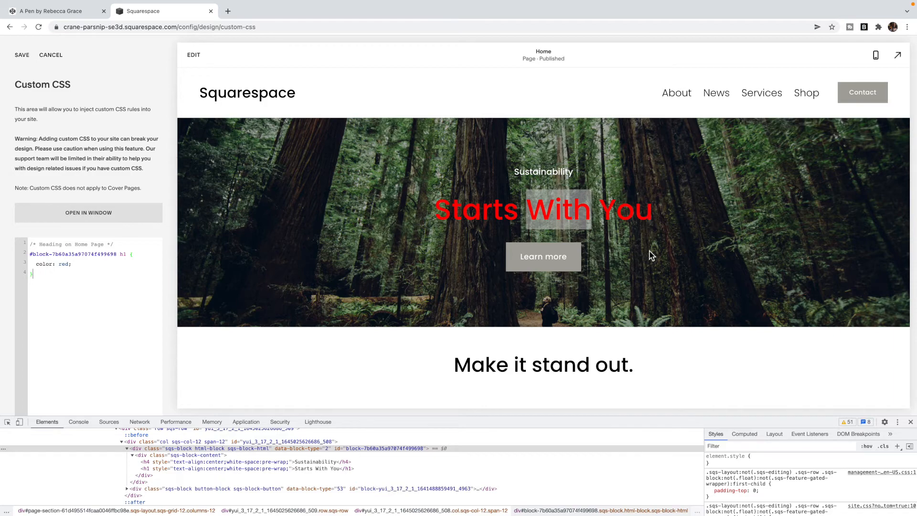
{"action": "scroll", "scroll_direction": "down", "scroll_amount": 3}
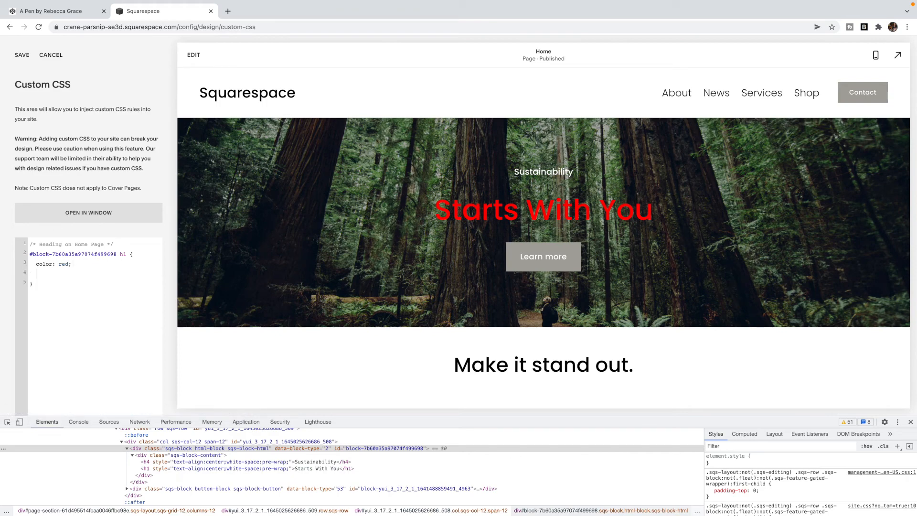
Add font-size: 1rem; and font-style: italic; to the block-scoped heading rule, then clear the CSS.
{"action": "type", "text": "font-s"}
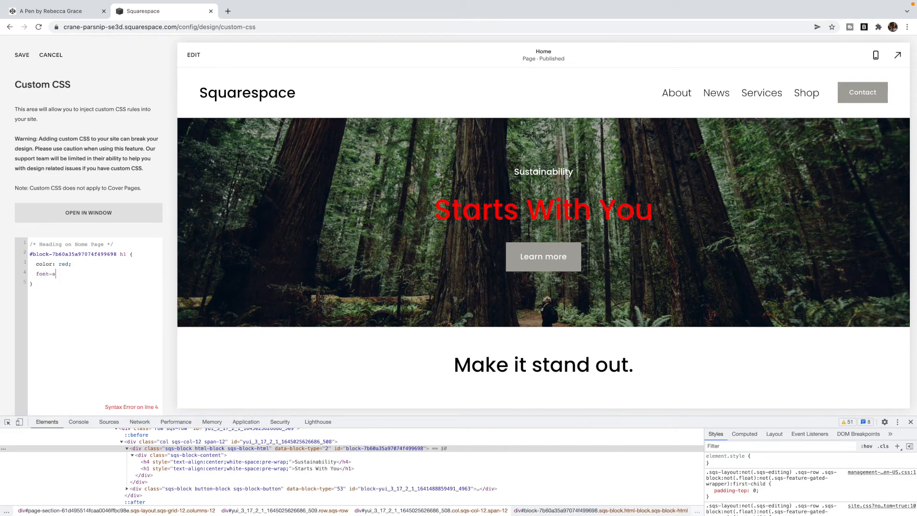
{"action": "type", "text": "ize:"}
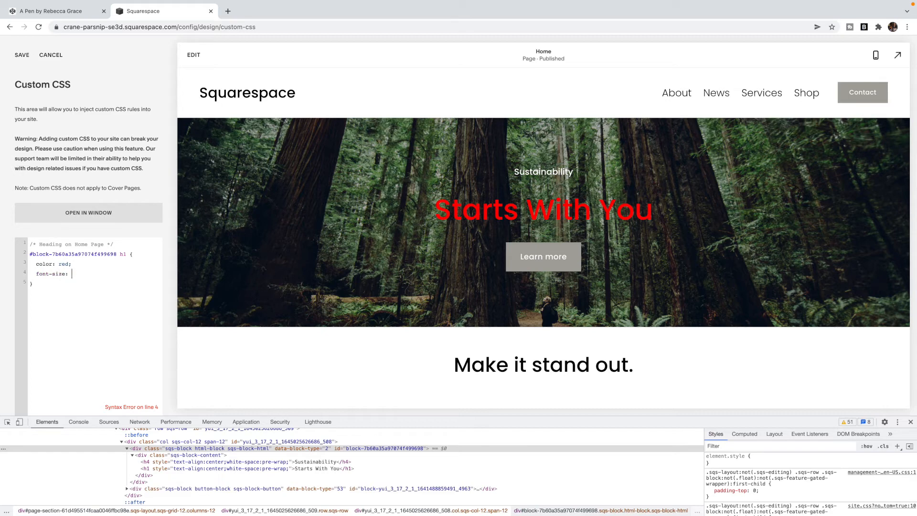
{"action": "type", "text": "1rem;"}
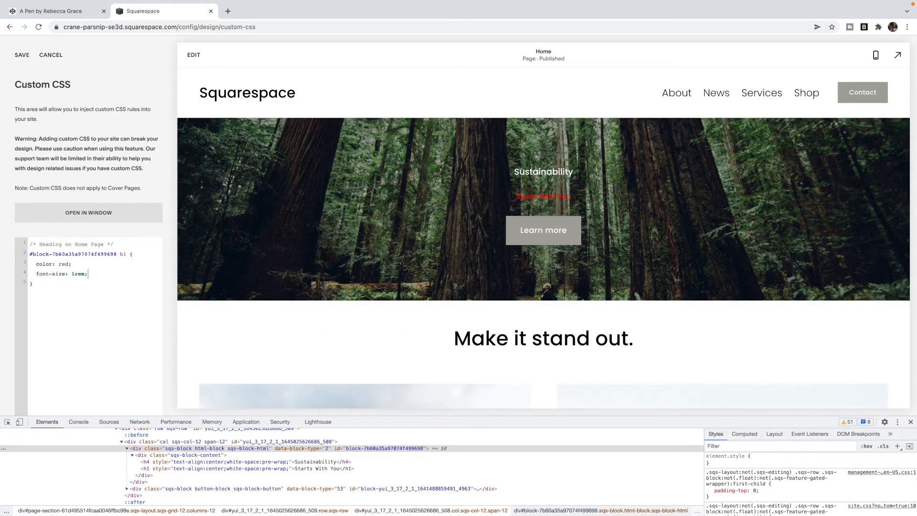
{"action": "key", "text": "Enter"}
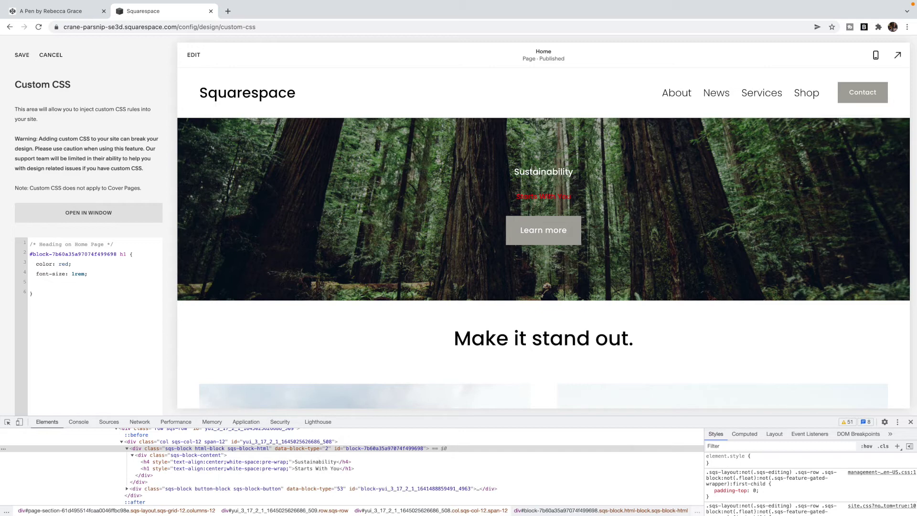
{"action": "type", "text": "font-style"}
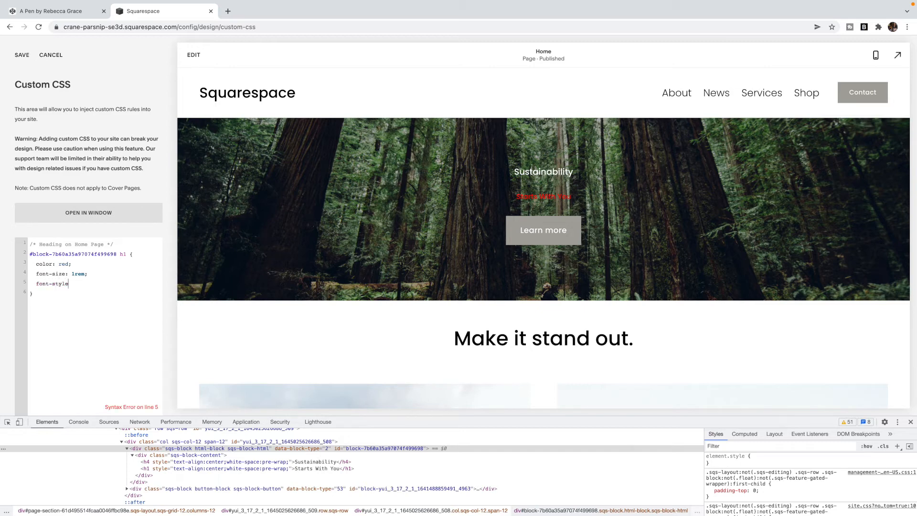
{"action": "type", "text": ": itali"}
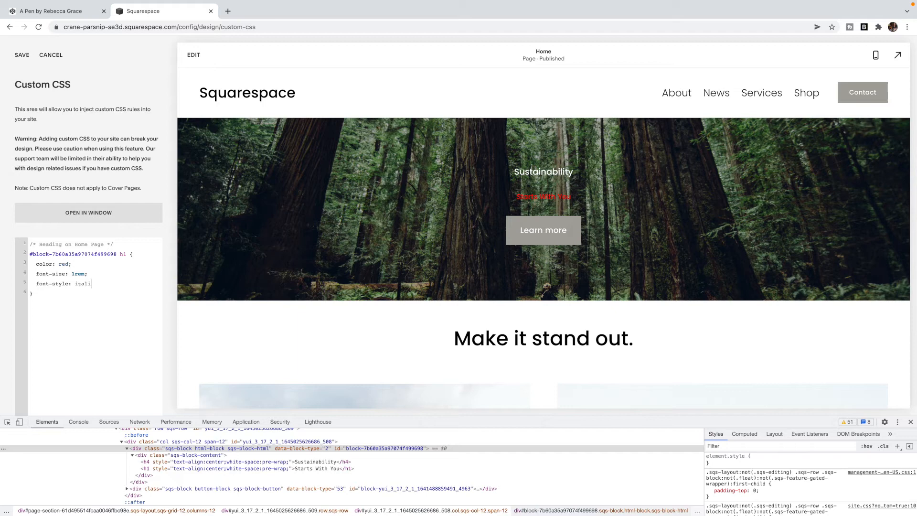
{"action": "type", "text": "c;"}
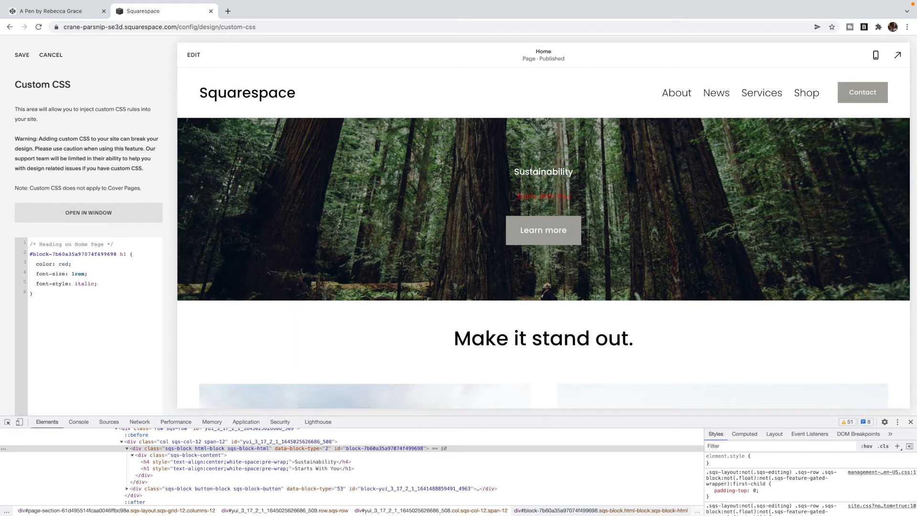
{"action": "left_click", "coordinate": [95, 283]}
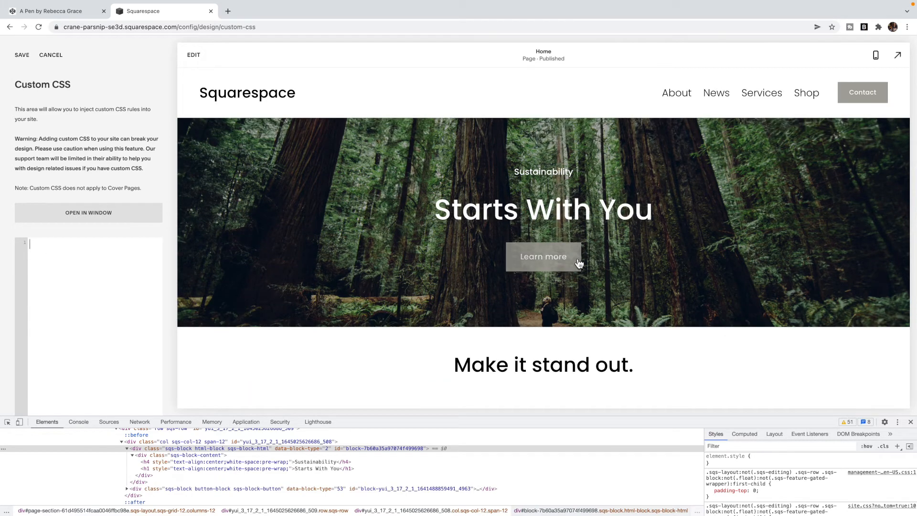
{"action": "mouse_move", "coordinate": [112, 257]}
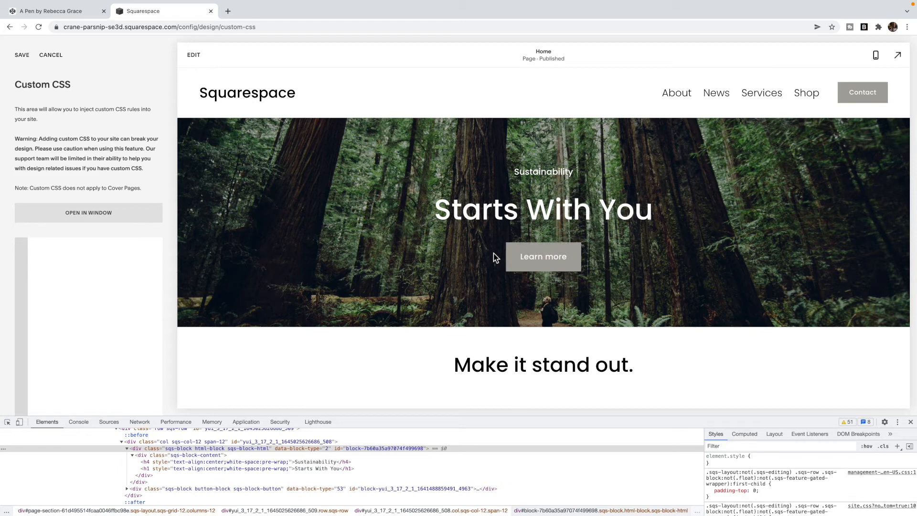
Add the comment /* Button in First Section on Home Page */ with a new line below.
{"action": "left_click", "coordinate": [62, 246]}
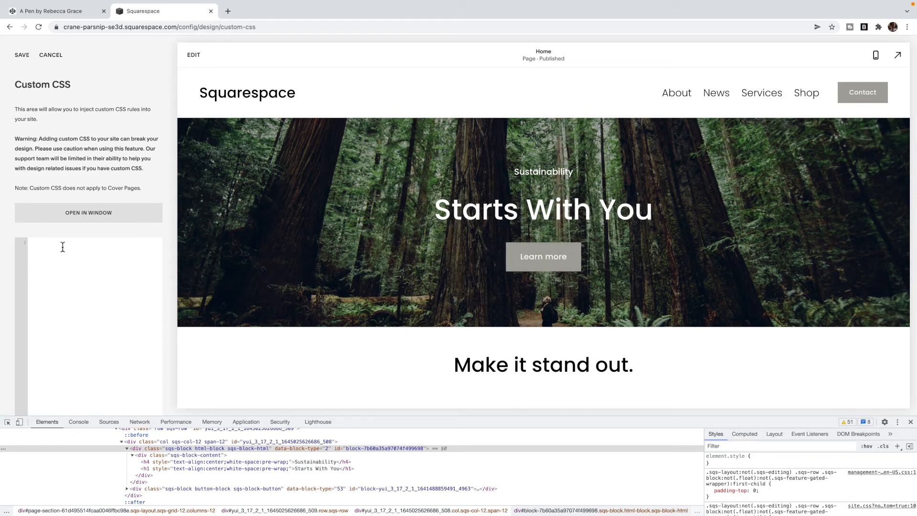
{"action": "type", "text": "/* Button in H"}
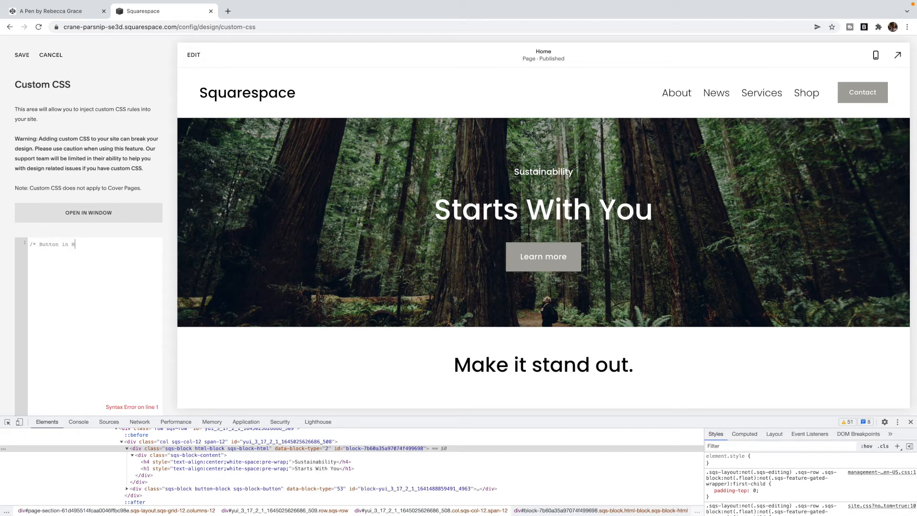
{"action": "type", "text": "First Section on Home Page */"}
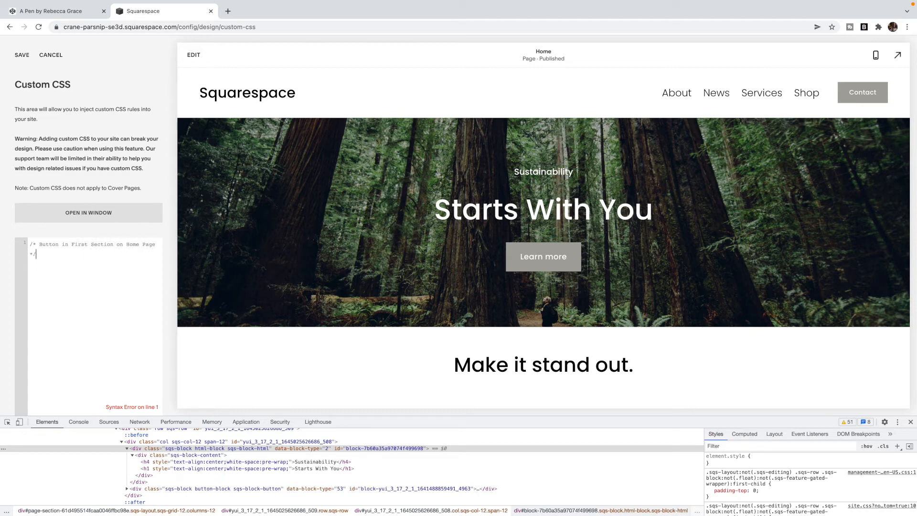
{"action": "key", "text": "Enter"}
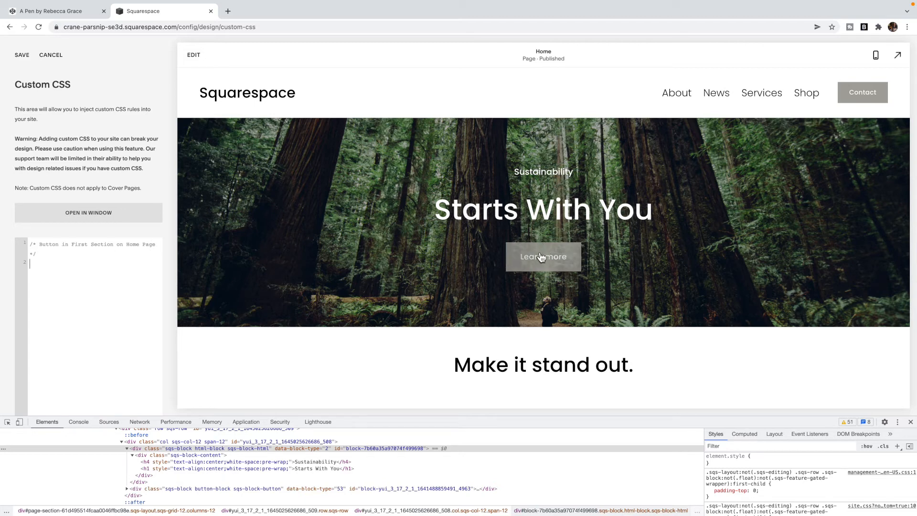
Inspect the first section's Learn more button to find its sqs-block-button-element--large class.
{"action": "right_click", "coordinate": [542, 256]}
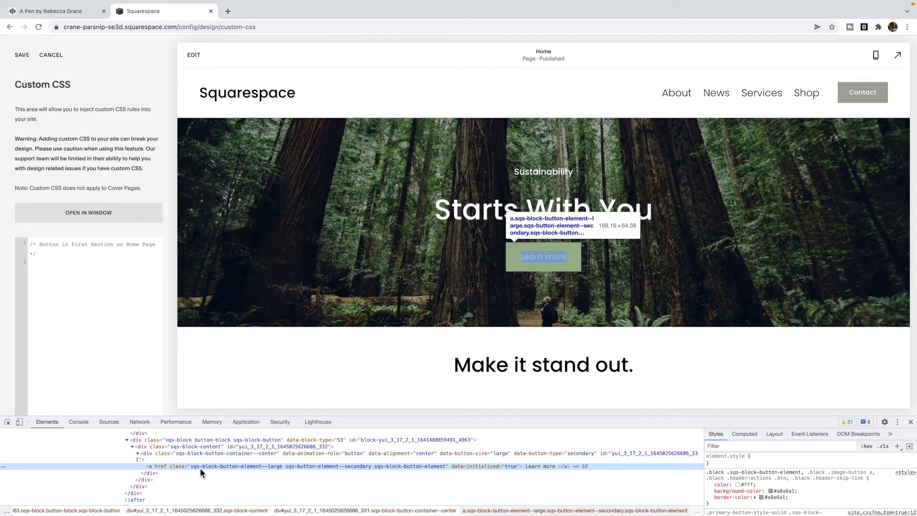
{"action": "mouse_move", "coordinate": [466, 472]}
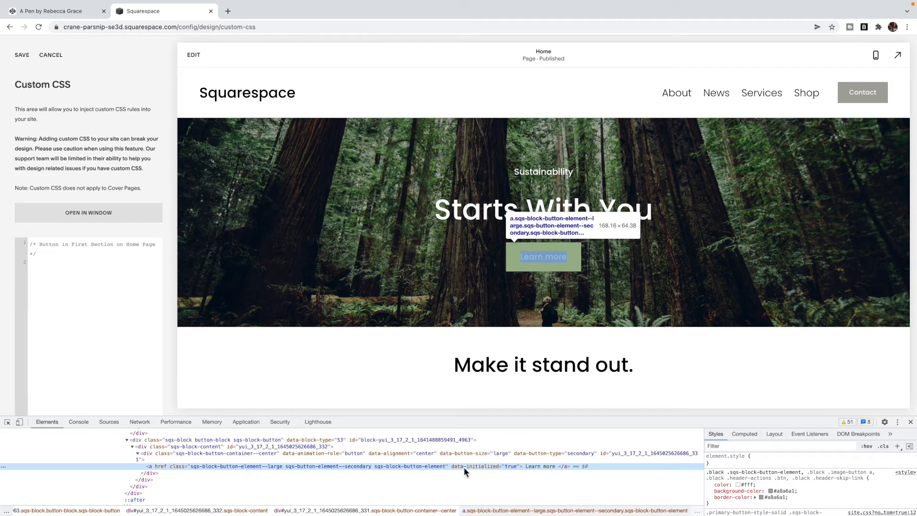
{"action": "mouse_move", "coordinate": [239, 475]}
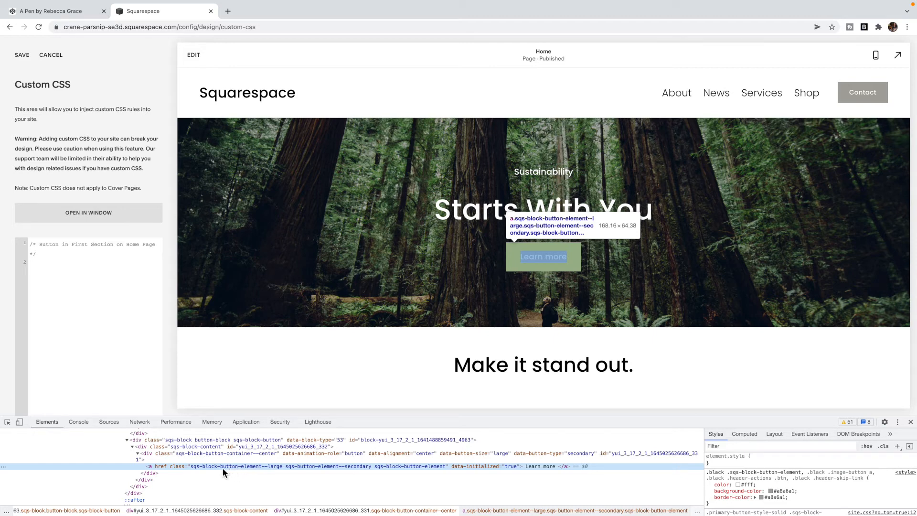
{"action": "mouse_move", "coordinate": [256, 474]}
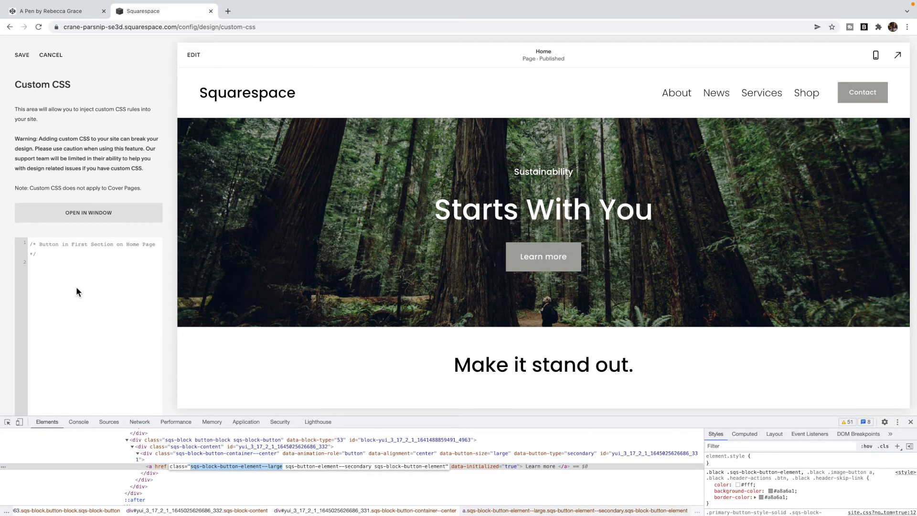
Write .sqs-block-button-element--large { background: red !important; } in Custom CSS.
{"action": "type", "text": "."}
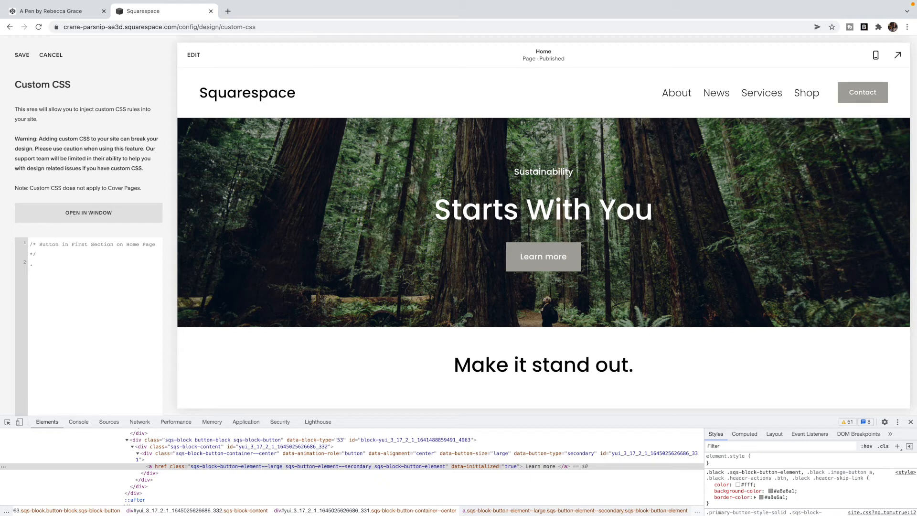
{"action": "type", "text": ".sqs-block-button-element--large"}
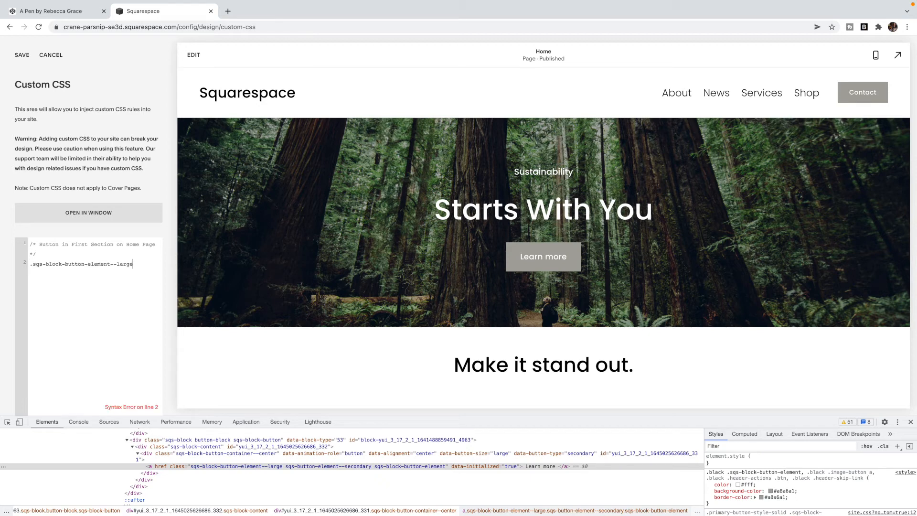
{"action": "type", "text": "{"}
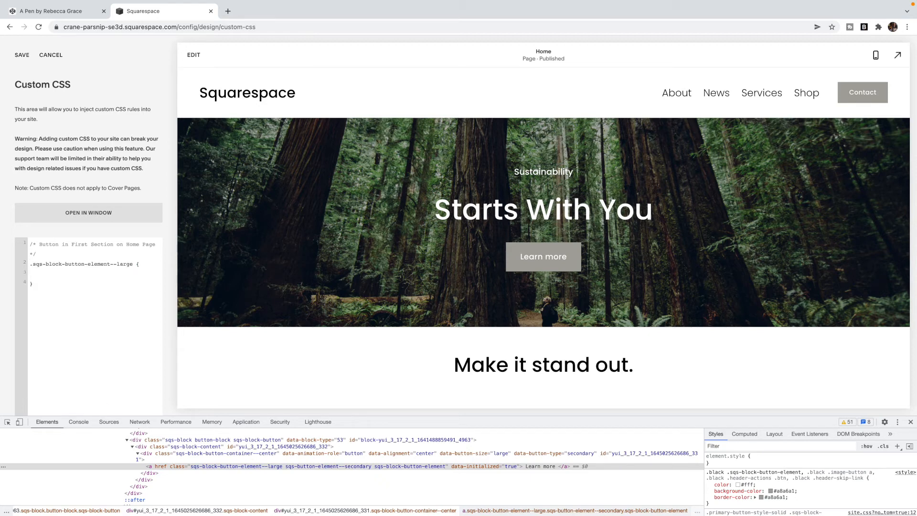
{"action": "type", "text": "backgro"}
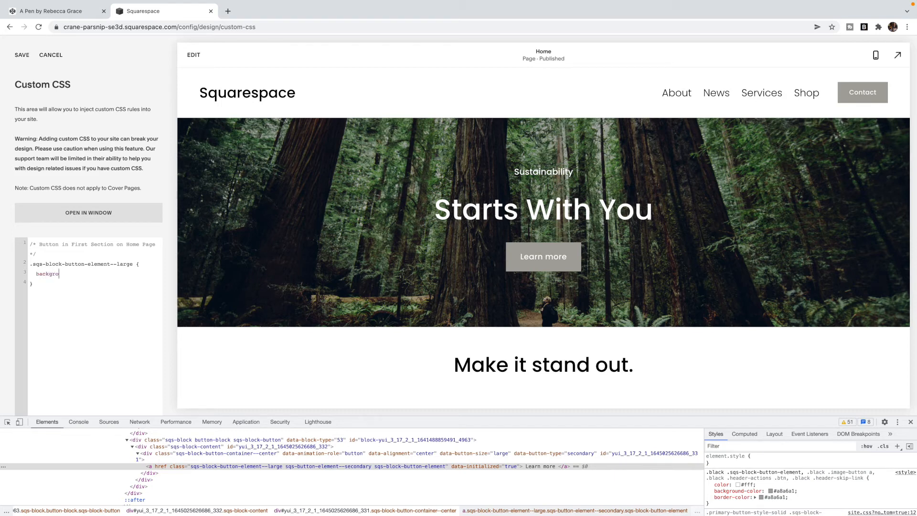
{"action": "type", "text": "und: red ;"}
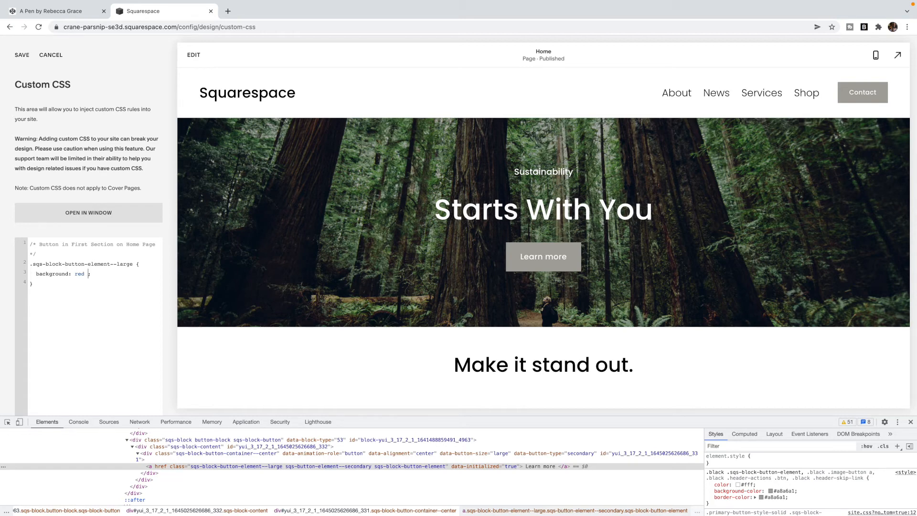
{"action": "type", "text": "!important"}
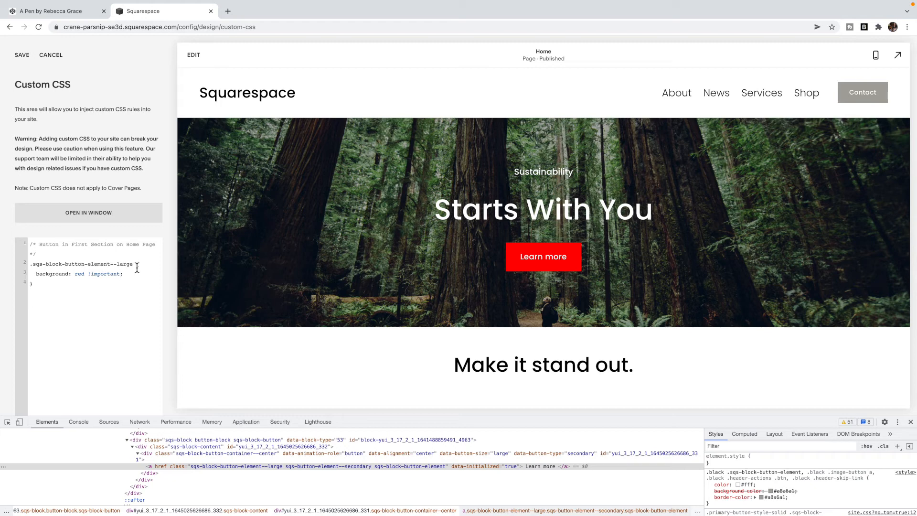
{"action": "mouse_move", "coordinate": [570, 284]}
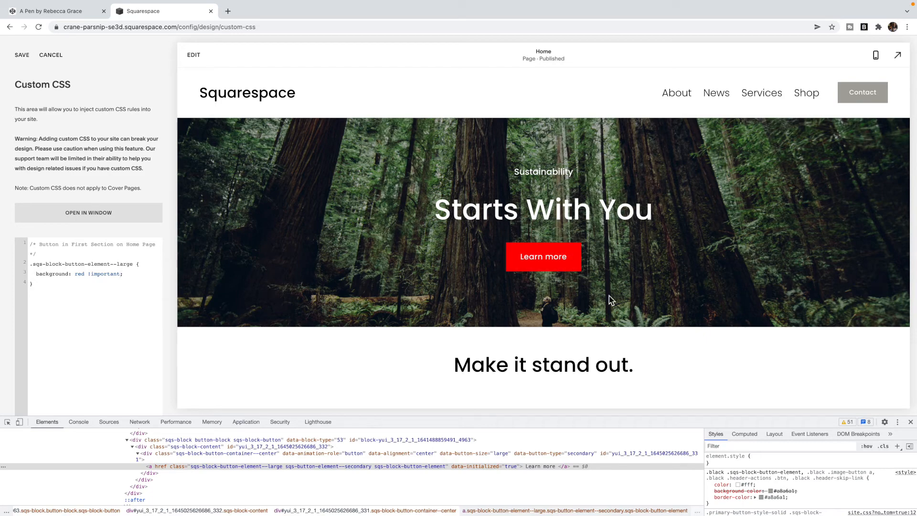
{"action": "mouse_move", "coordinate": [555, 259]}
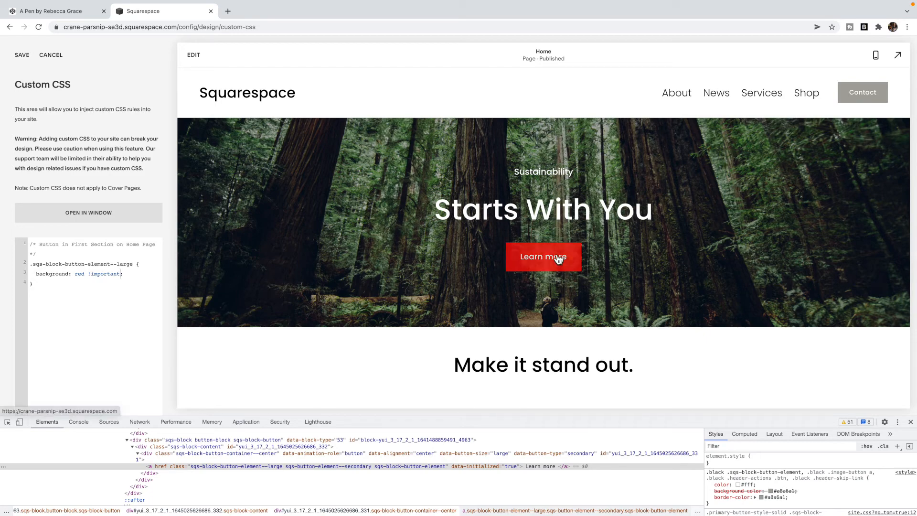
{"action": "mouse_move", "coordinate": [871, 145]}
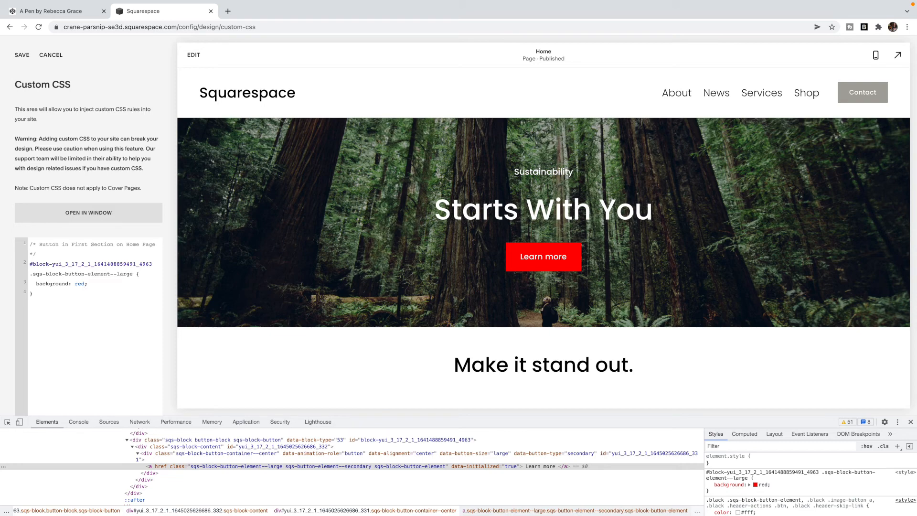
{"action": "double_click", "coordinate": [77, 263]}
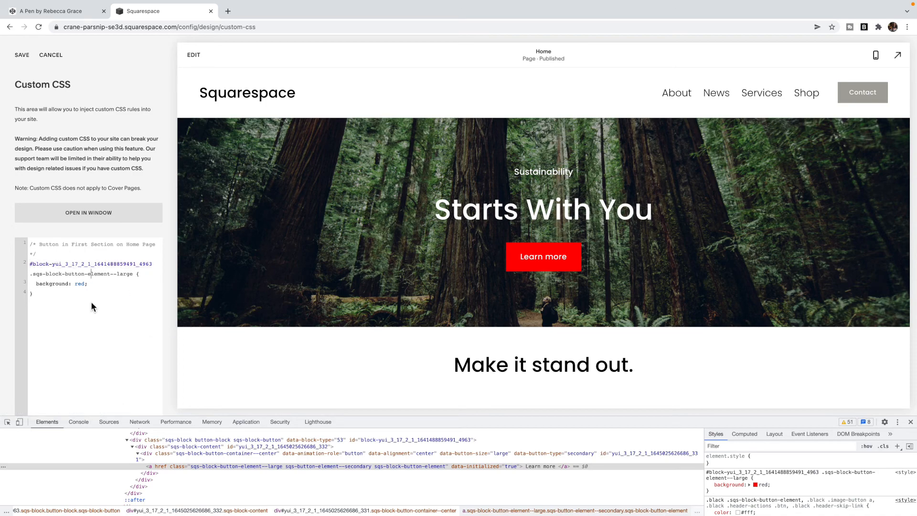
{"action": "scroll", "scroll_direction": "down", "scroll_amount": 3}
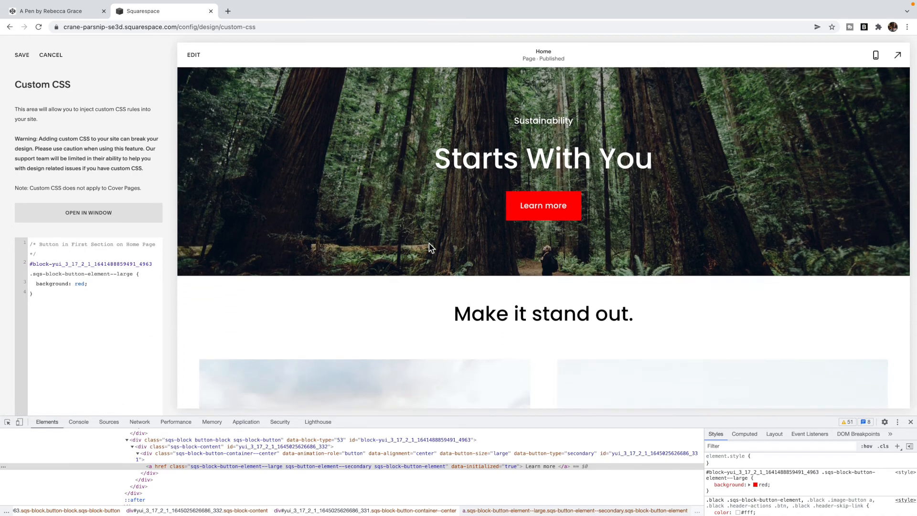
{"action": "scroll", "scroll_direction": "down", "scroll_amount": 3}
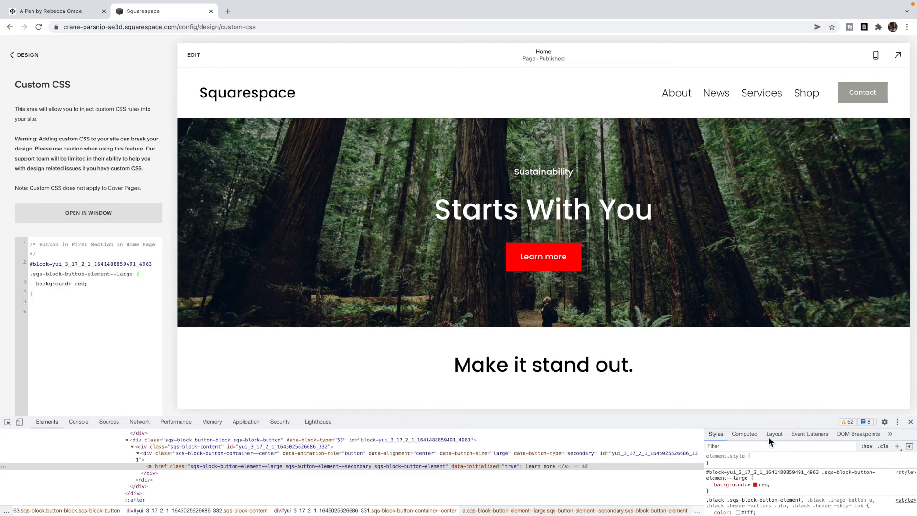
{"action": "mouse_move", "coordinate": [562, 277]}
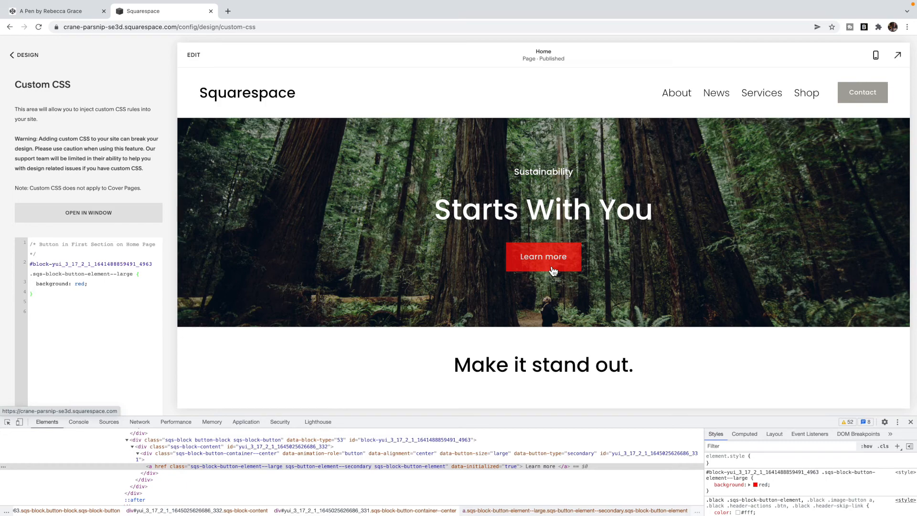
Inspect the Learn more button's Styles pane to see which rules set its background.
{"action": "right_click", "coordinate": [552, 269]}
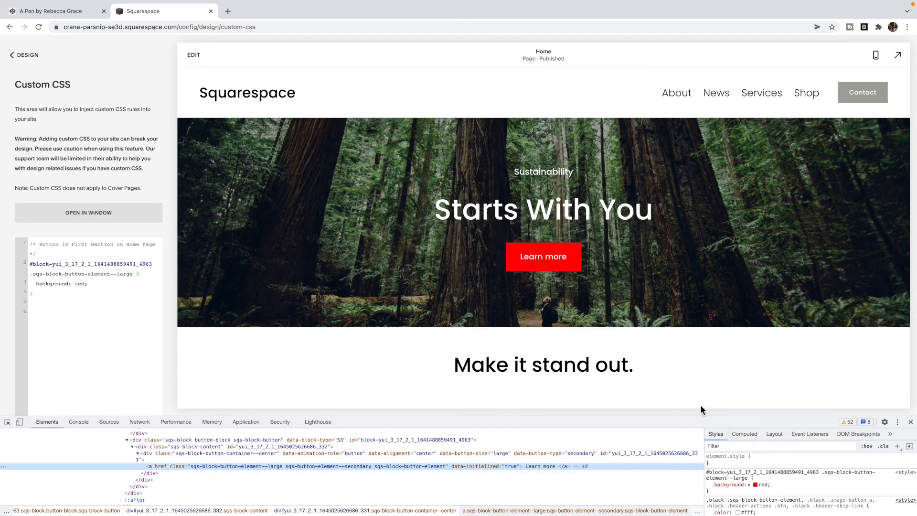
{"action": "mouse_move", "coordinate": [594, 416]}
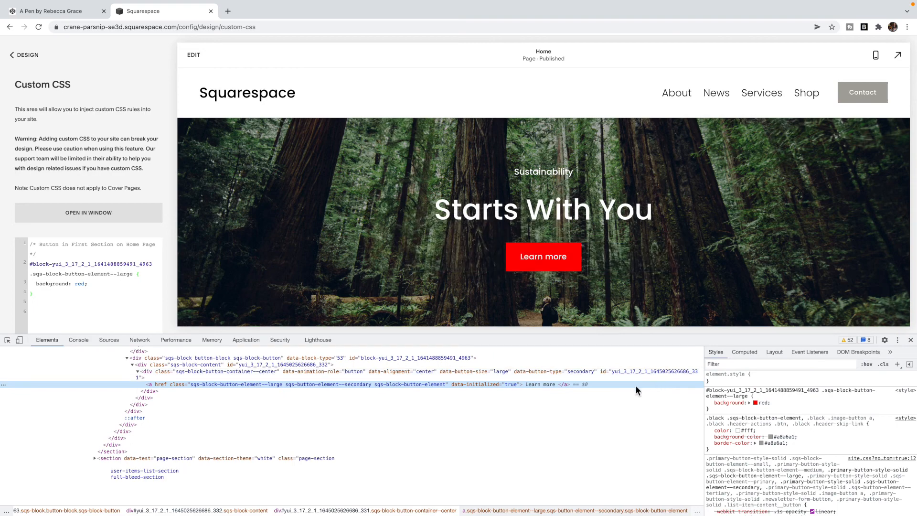
{"action": "mouse_move", "coordinate": [498, 391]}
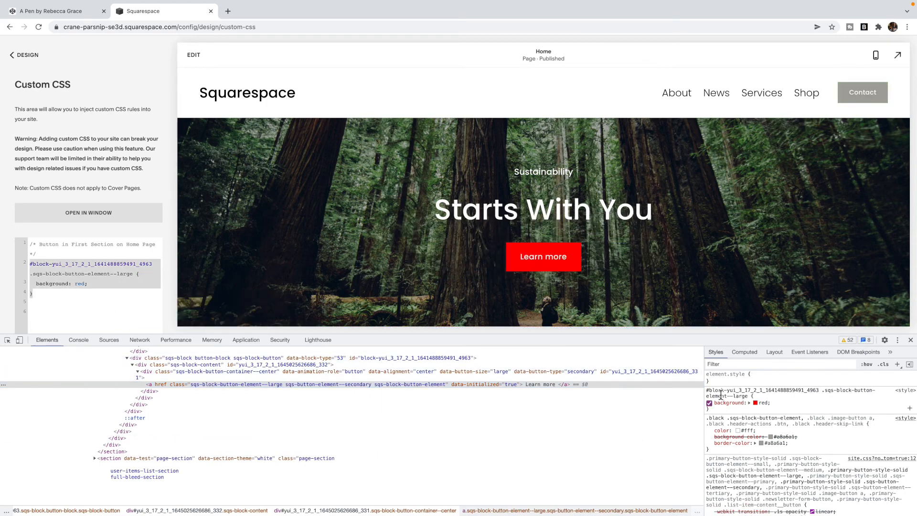
{"action": "mouse_move", "coordinate": [712, 413]}
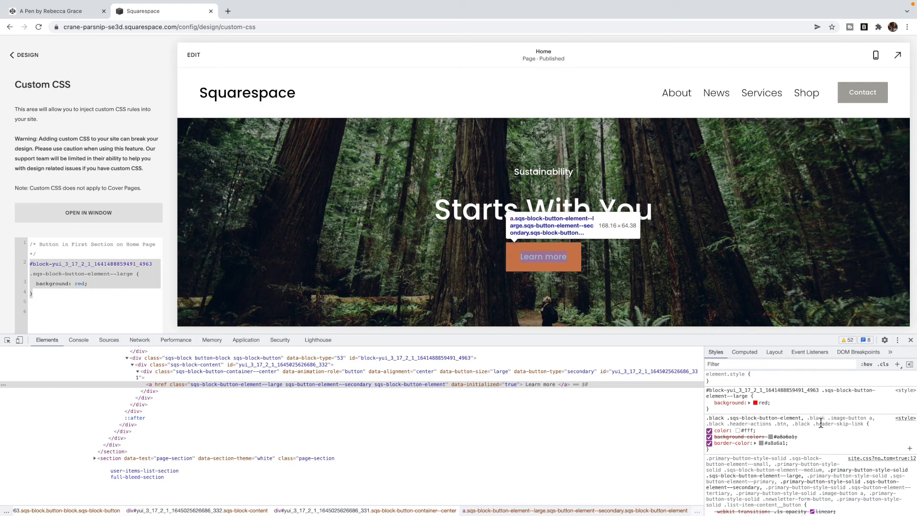
{"action": "mouse_move", "coordinate": [797, 424]}
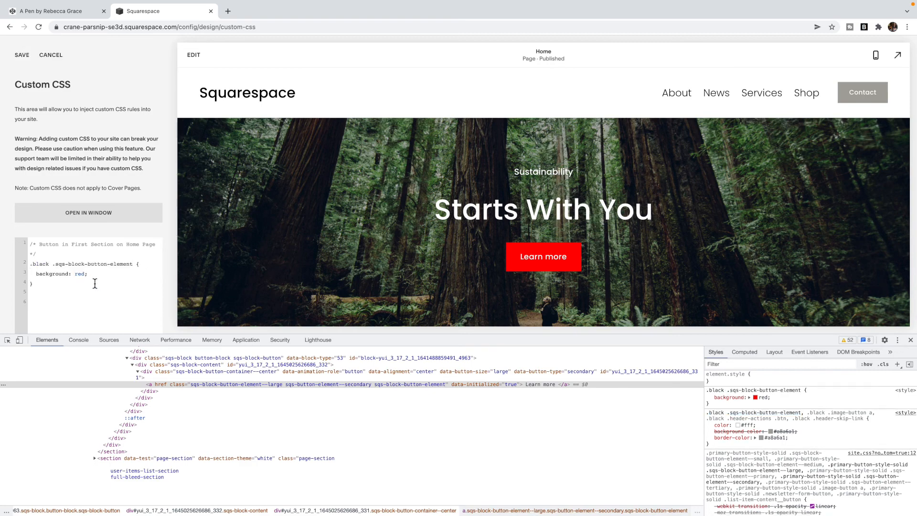
{"action": "mouse_move", "coordinate": [535, 263]}
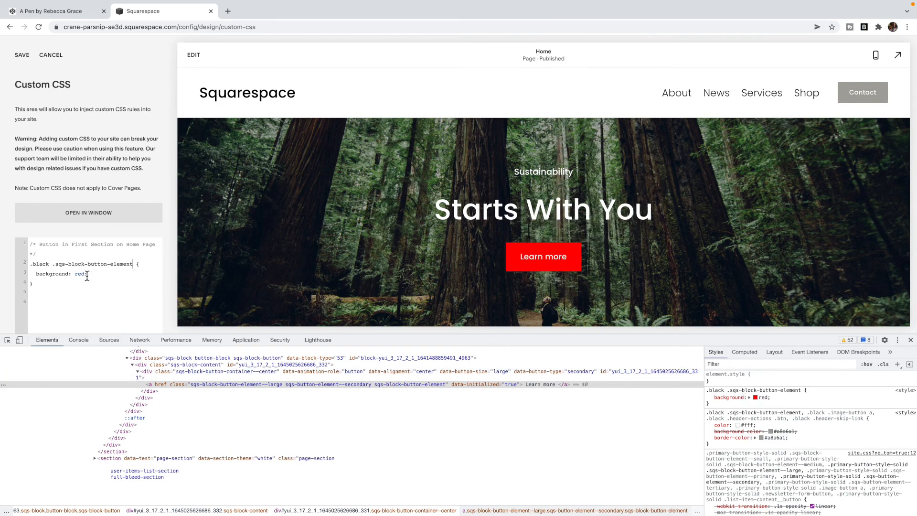
Change the rule to .black .sqs-block-button-element with background: blue.
{"action": "type", "text": "blue"}
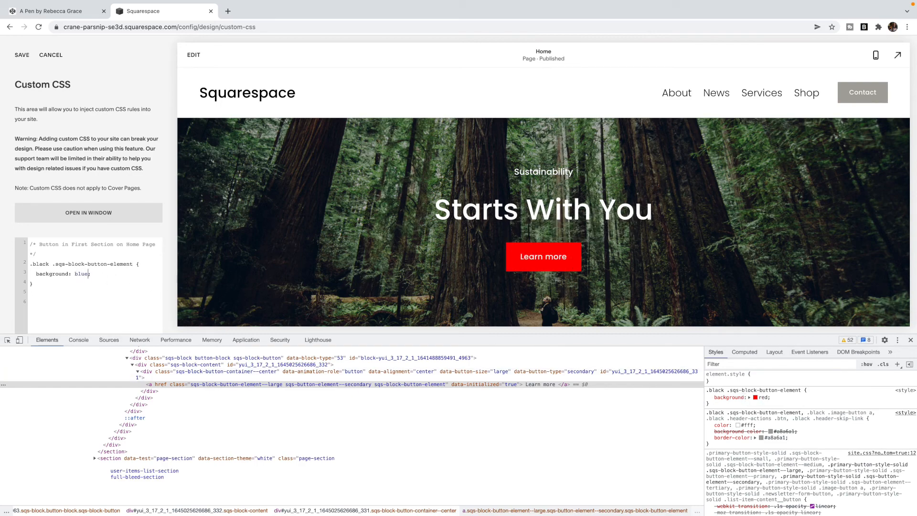
{"action": "type", "text": "blue"}
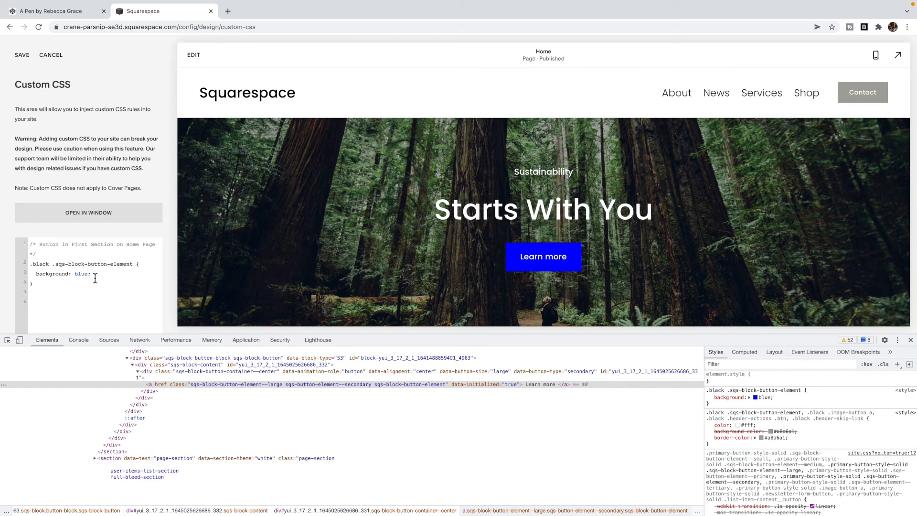
{"action": "mouse_move", "coordinate": [55, 264]}
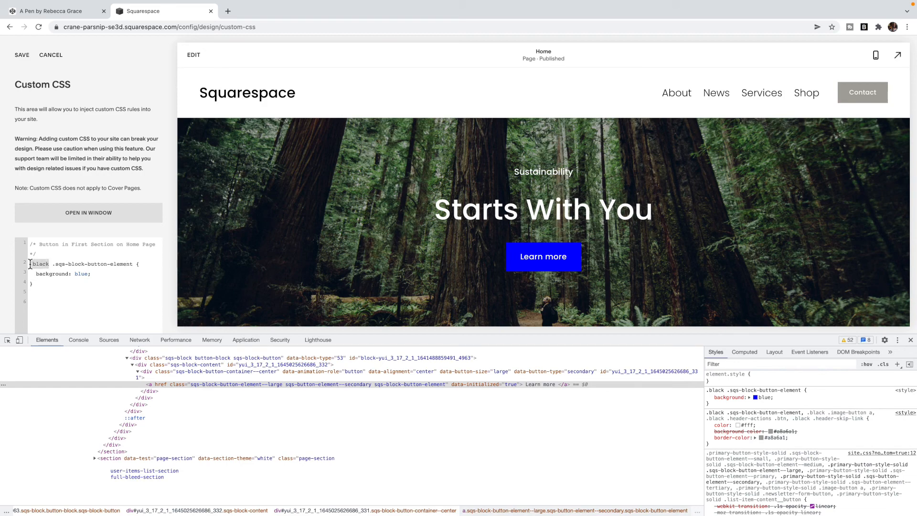
{"action": "scroll", "scroll_direction": "down", "scroll_amount": 3}
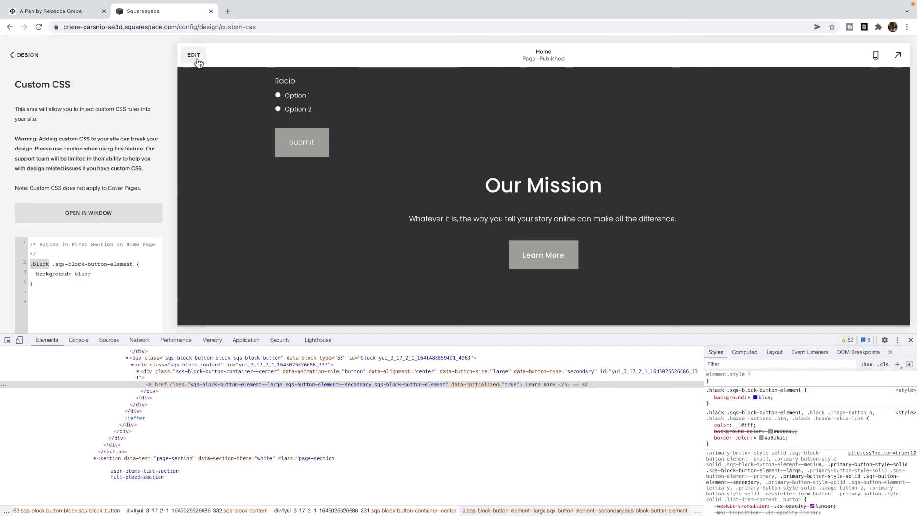
Apply the Darkest 1 color theme to the Our Mission section and save the page.
{"action": "left_click", "coordinate": [193, 54]}
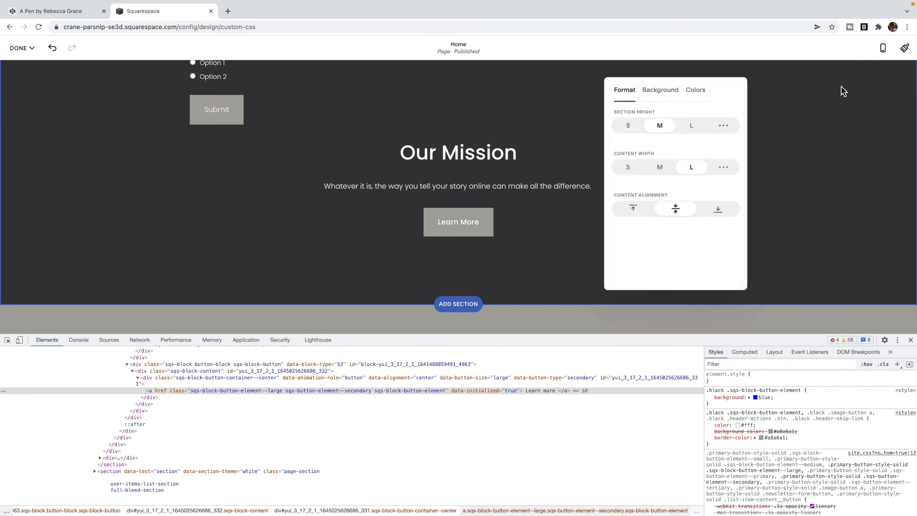
{"action": "left_click", "coordinate": [695, 90]}
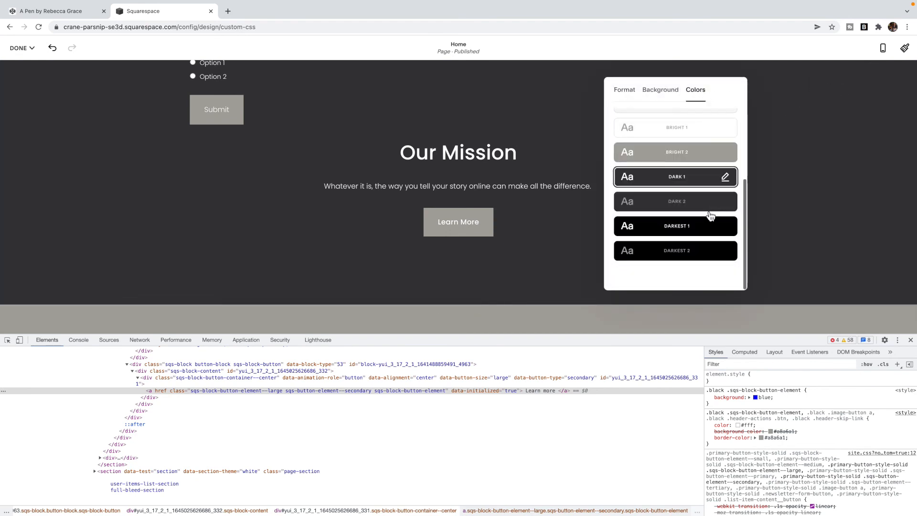
{"action": "left_click", "coordinate": [675, 226]}
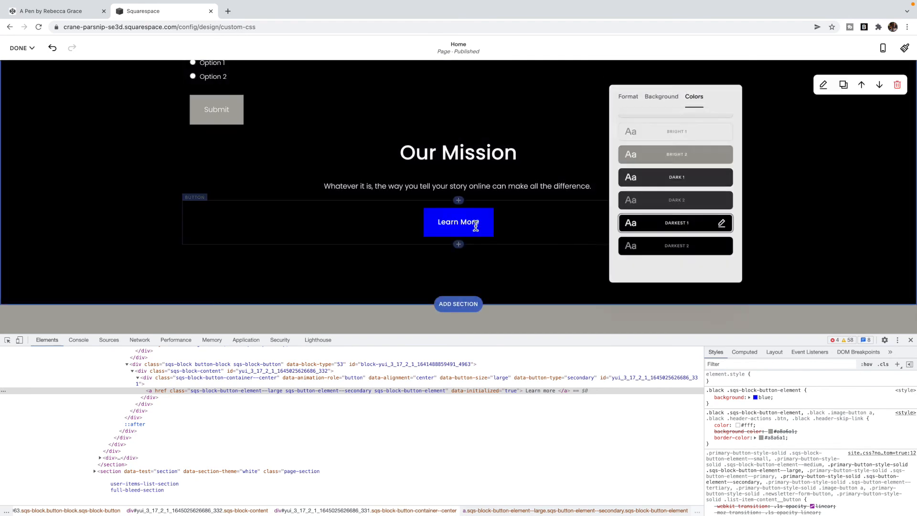
{"action": "left_click", "coordinate": [23, 47]}
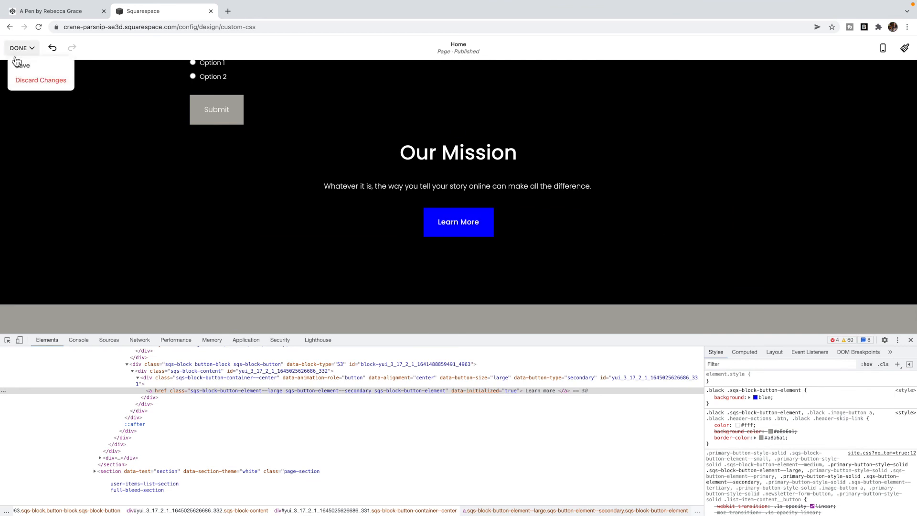
{"action": "left_click", "coordinate": [24, 66]}
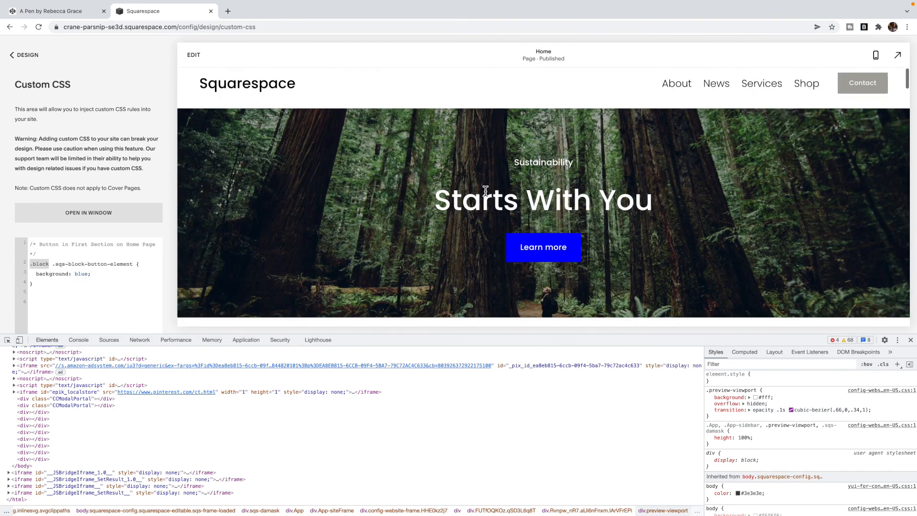
{"action": "scroll", "scroll_direction": "down", "scroll_amount": 3}
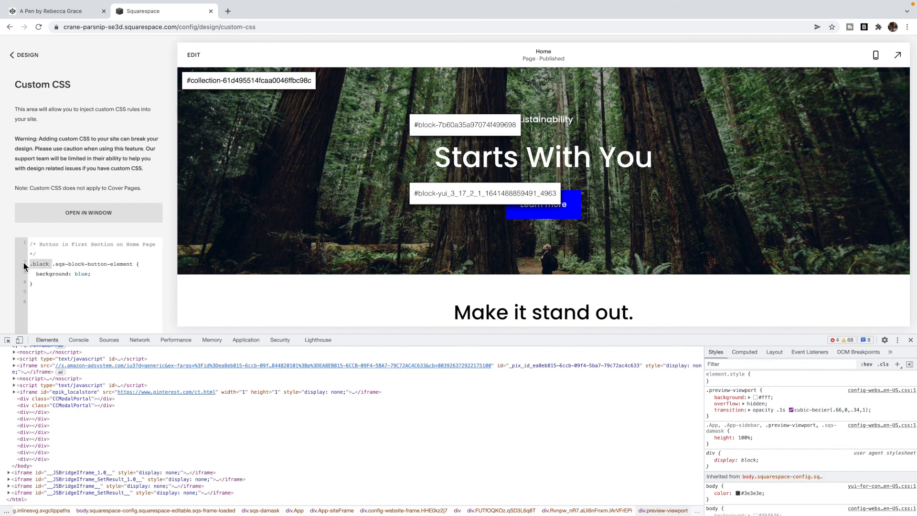
{"action": "type", "text": "#block-yui_3_17_2_1_1641488859491_4963"}
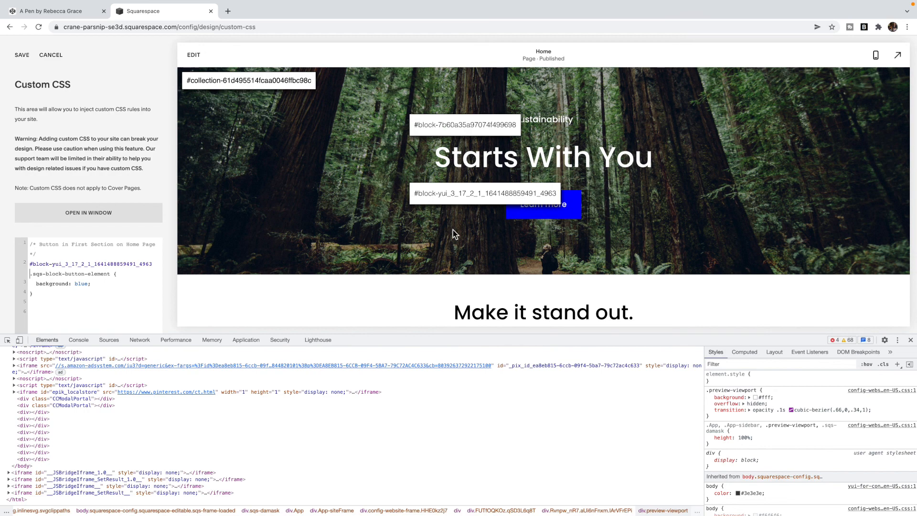
{"action": "scroll", "scroll_direction": "down", "scroll_amount": 3}
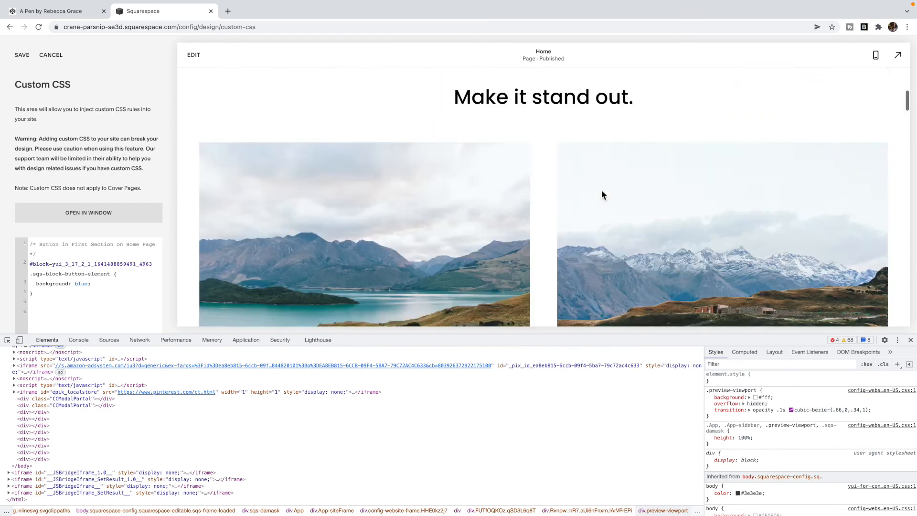
{"action": "scroll", "scroll_direction": "down", "scroll_amount": 3}
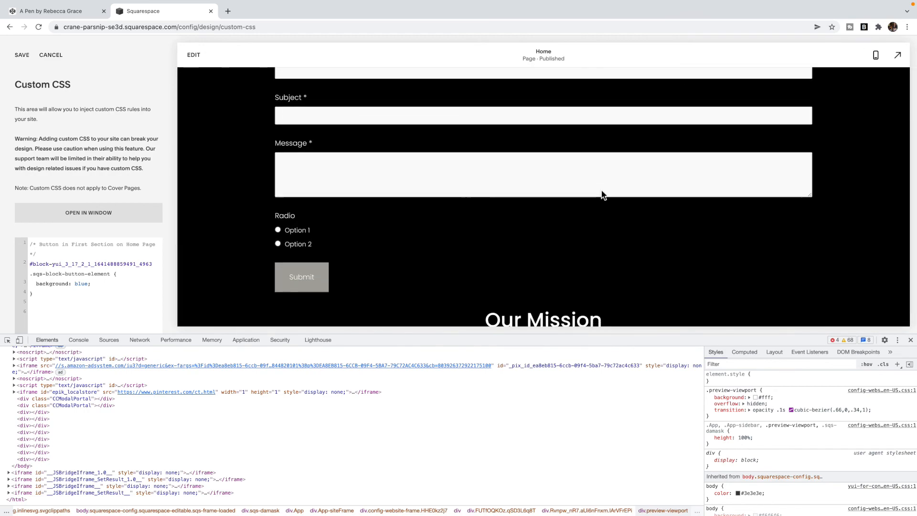
{"action": "scroll", "scroll_direction": "down", "scroll_amount": 3}
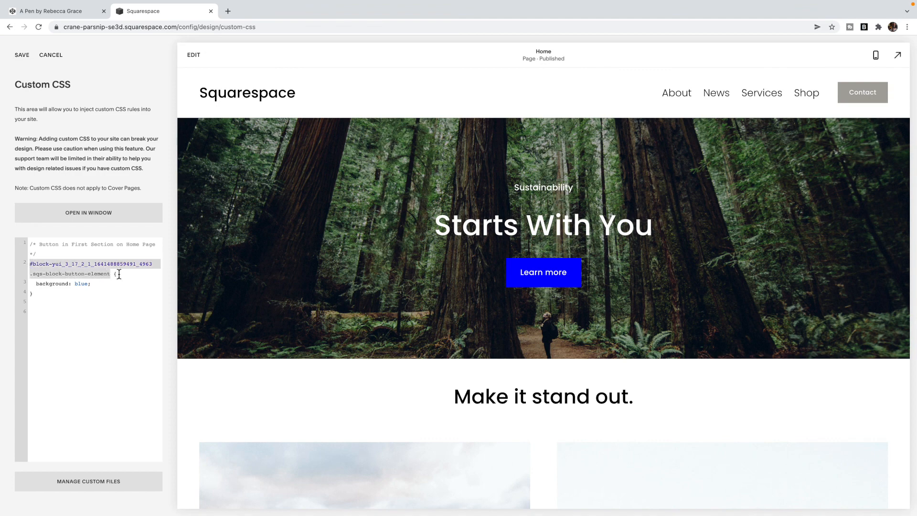
Highlight the block-ID selector and the background: blue declaration in the Custom CSS editor.
{"action": "double_click", "coordinate": [53, 284]}
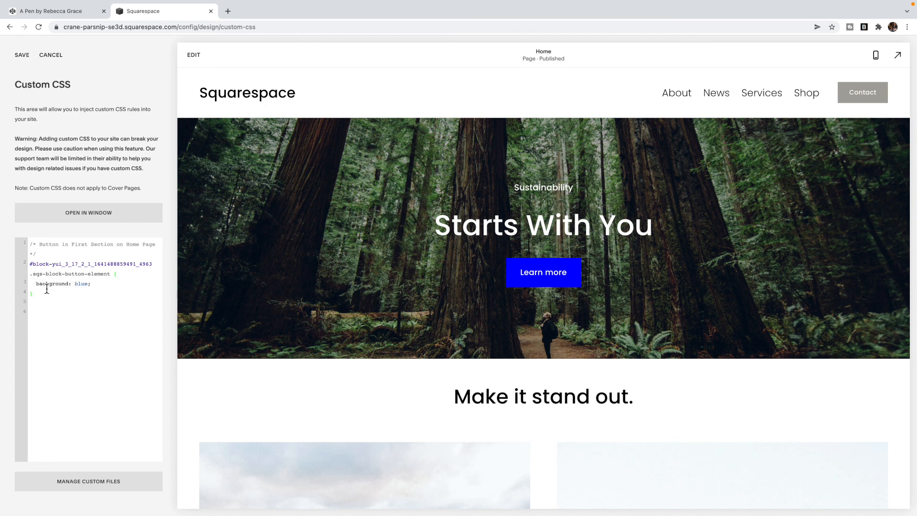
{"action": "left_click_drag", "start_coordinate": [35, 283], "coordinate": [91, 284]}
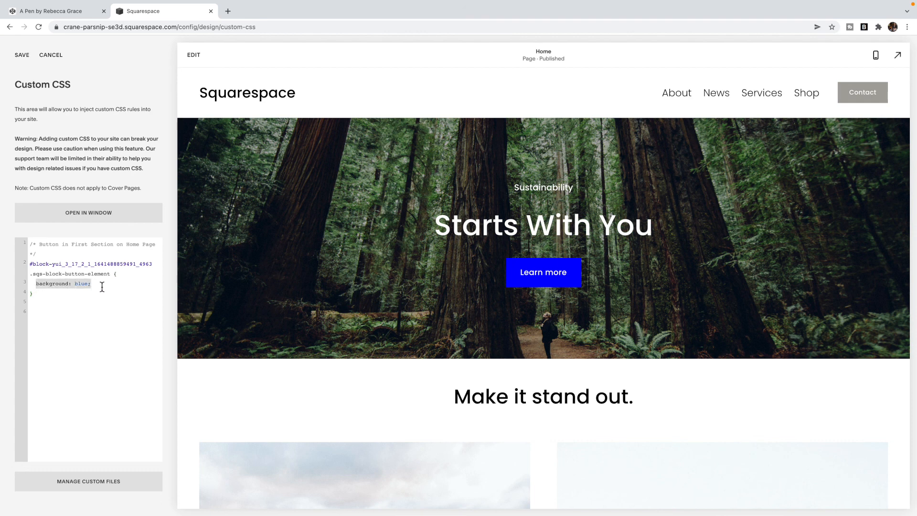